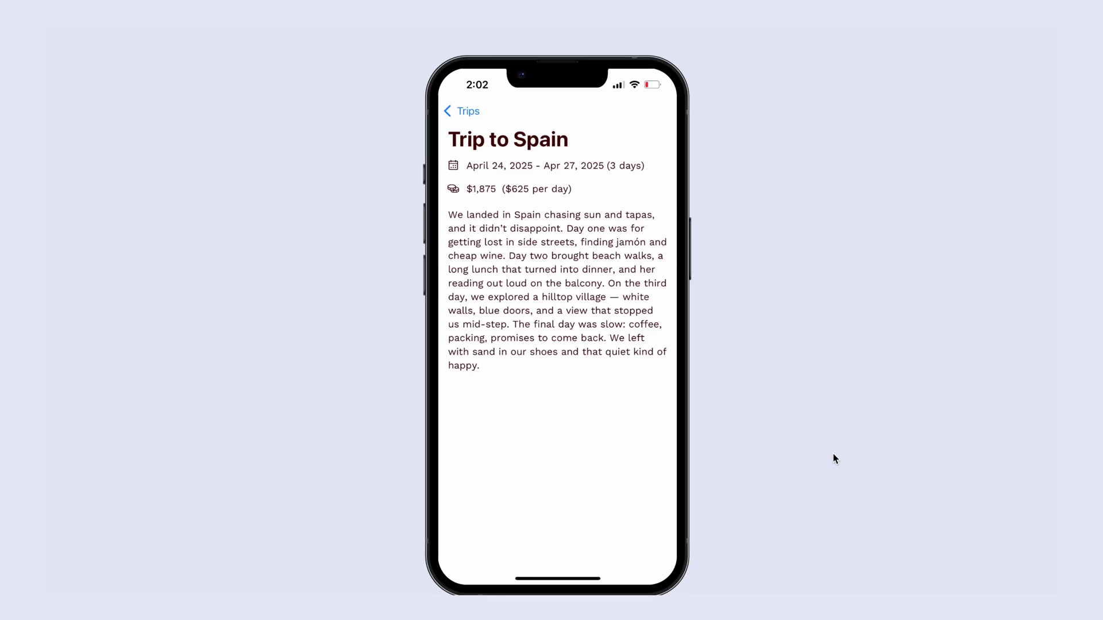
{"action": "mouse_move", "coordinate": [877, 449]}
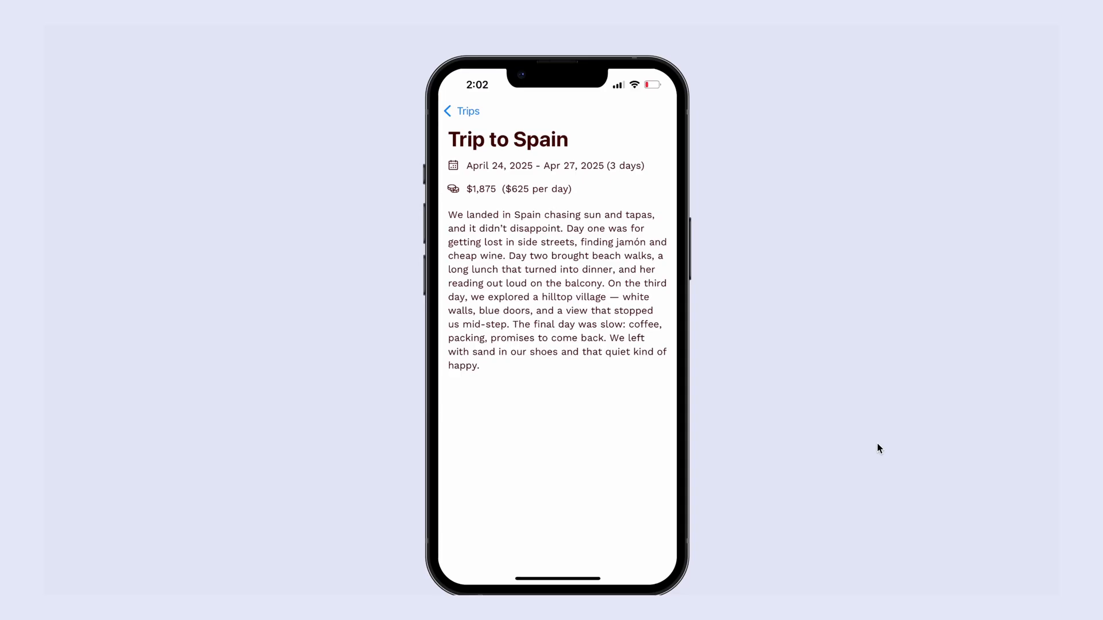
{"action": "mouse_move", "coordinate": [786, 328]}
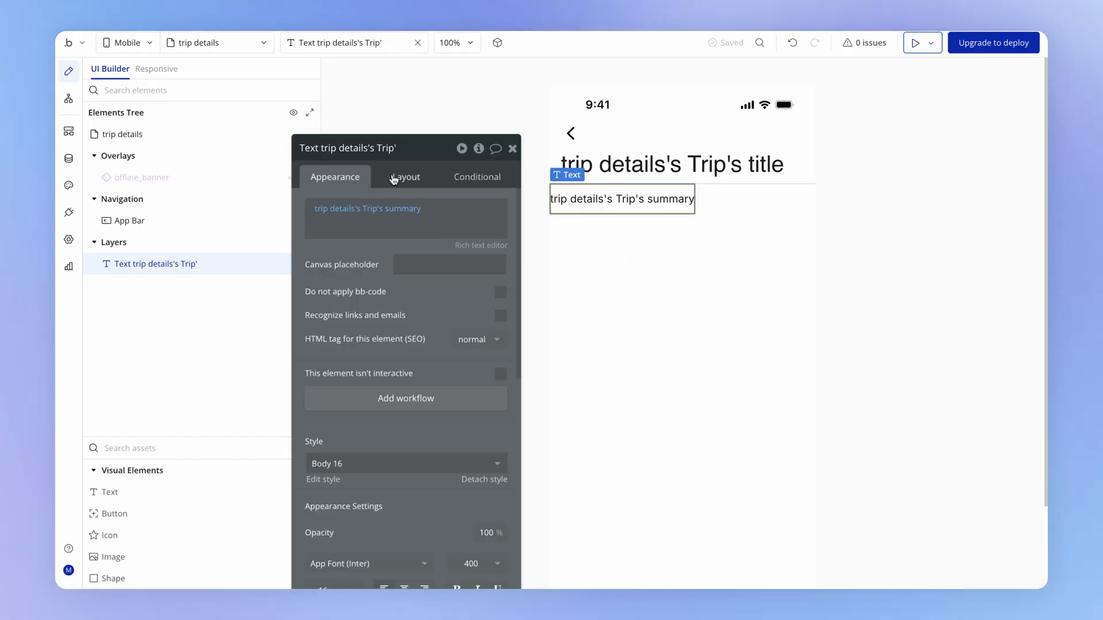
Give the trip summary text 16 px of left padding in its Layout settings.
{"action": "left_click", "coordinate": [405, 177]}
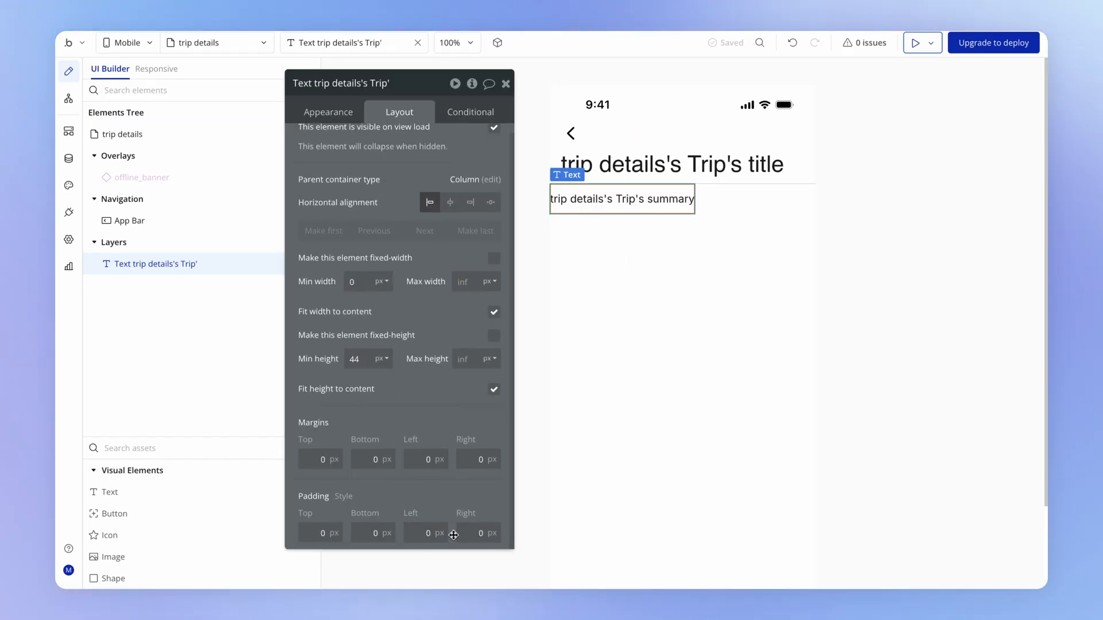
{"action": "type", "text": "16"}
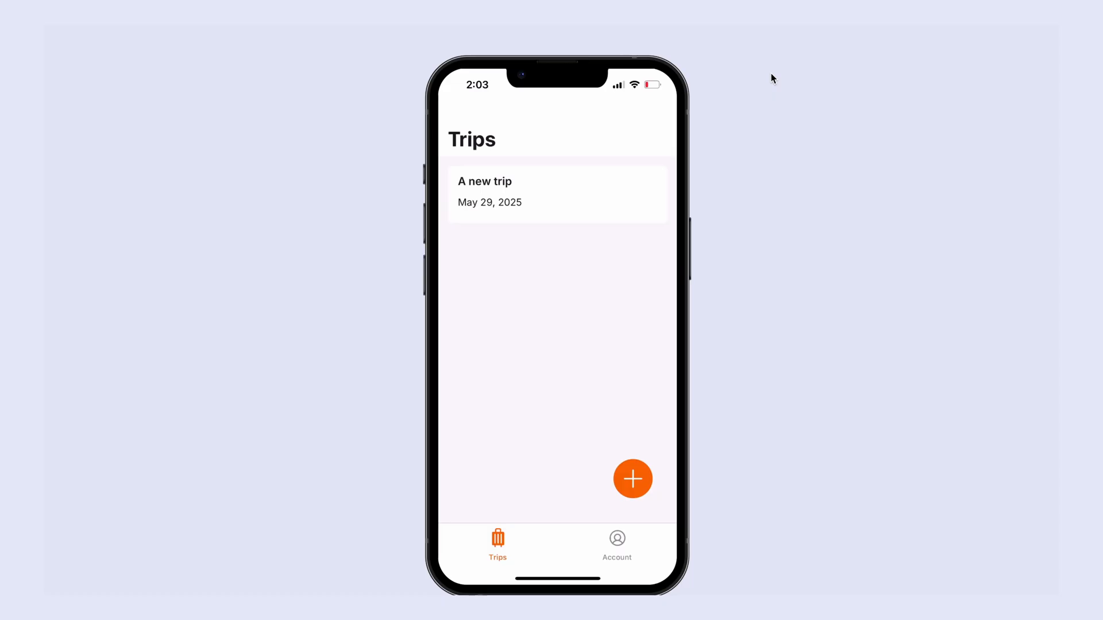
View 'A new trip' and its summary in the BubbleGo phone preview.
{"action": "left_click", "coordinate": [557, 193]}
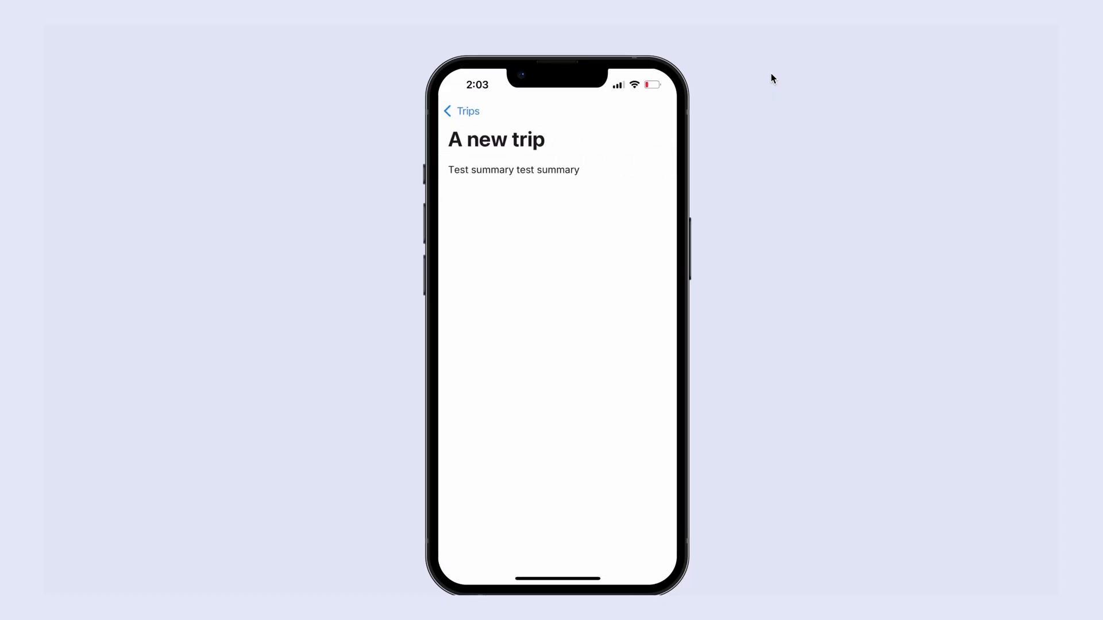
{"action": "mouse_move", "coordinate": [782, 238]}
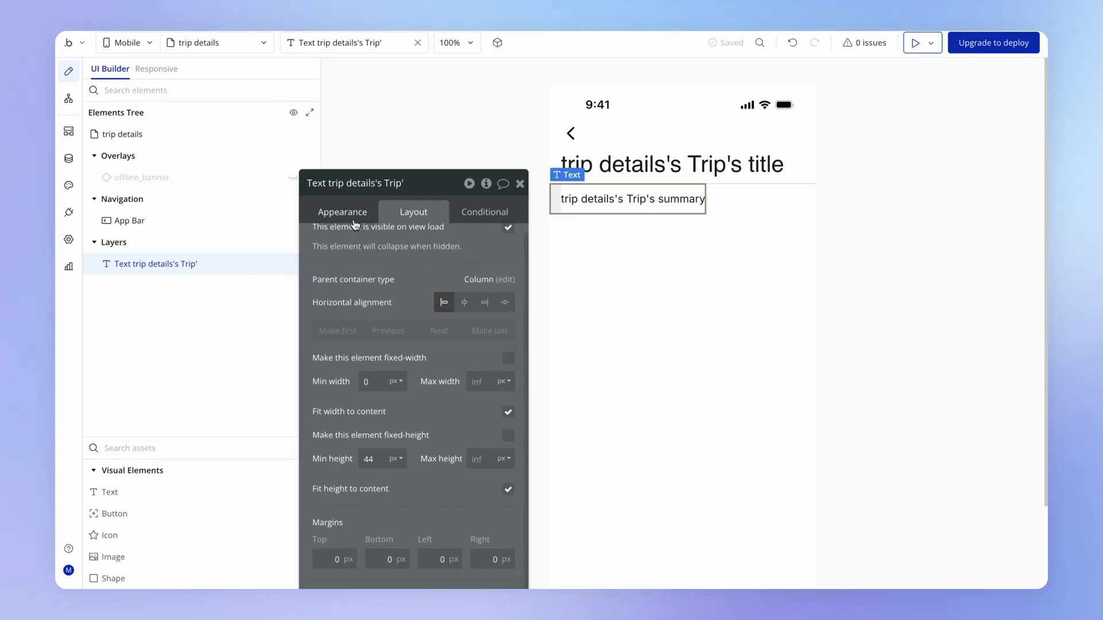
Paste the sample Spain story as the summary's Canvas placeholder and inspect the App Bar and page.
{"action": "left_click", "coordinate": [342, 212]}
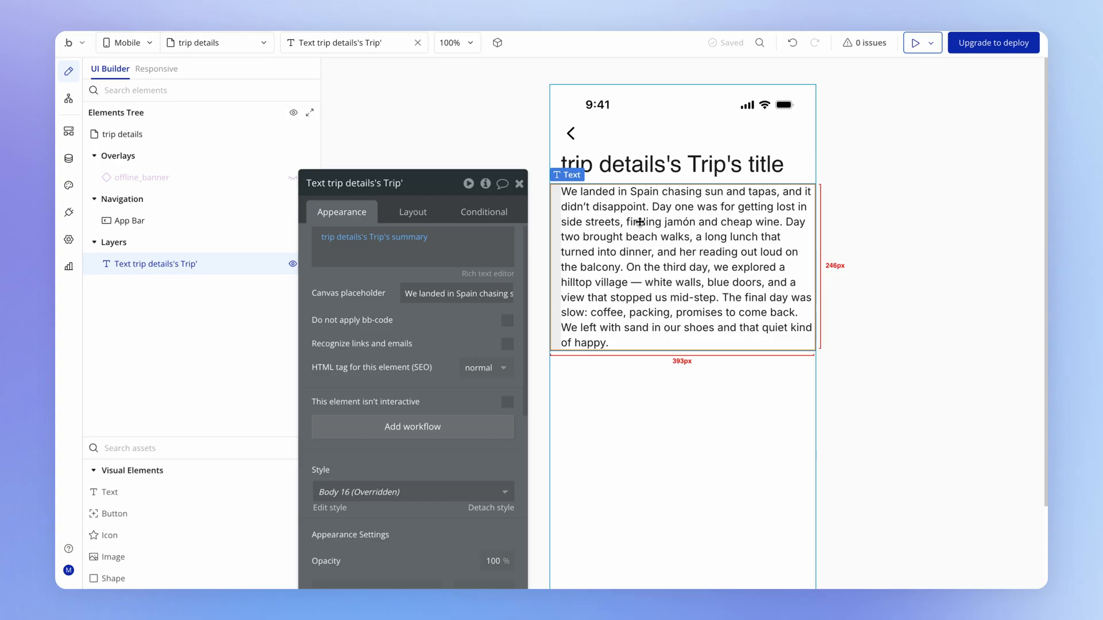
{"action": "left_click", "coordinate": [409, 183]}
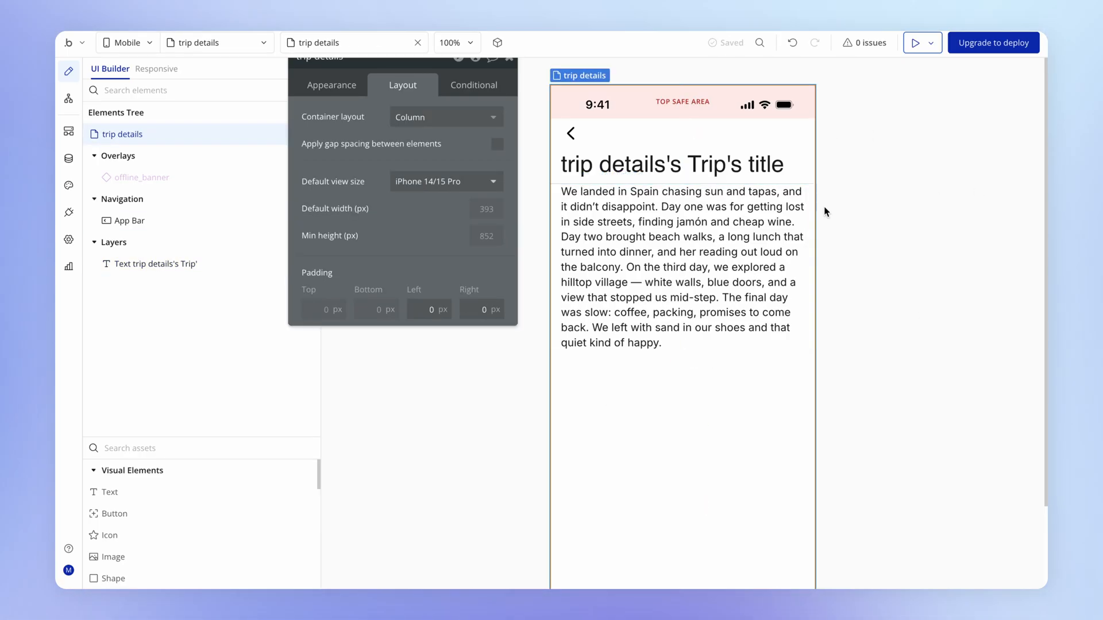
{"action": "left_click", "coordinate": [129, 220]}
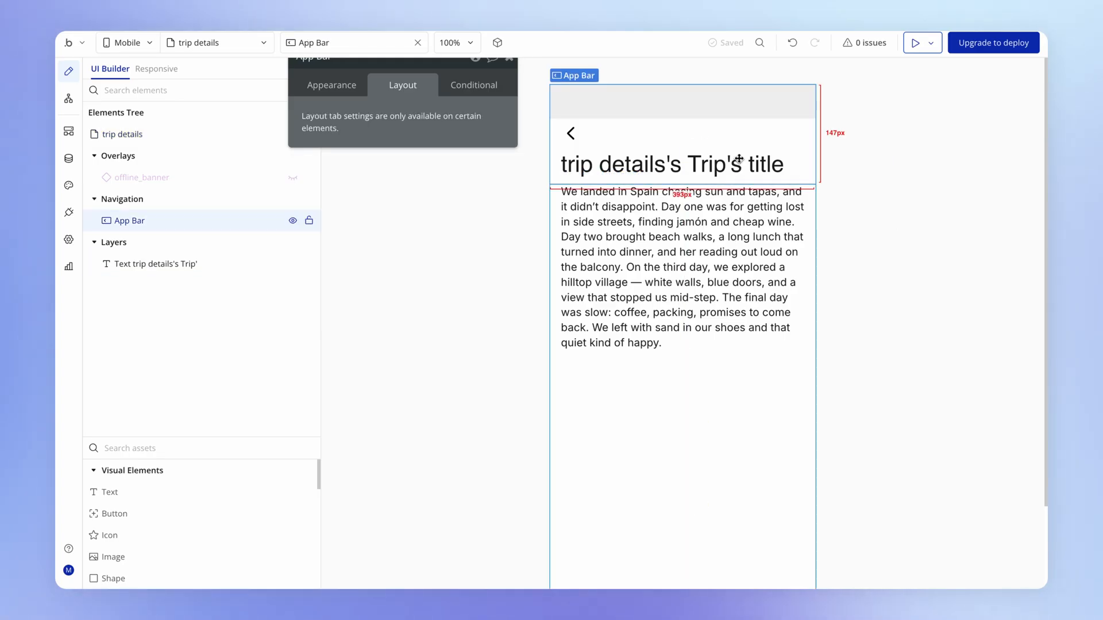
{"action": "left_click", "coordinate": [682, 267]}
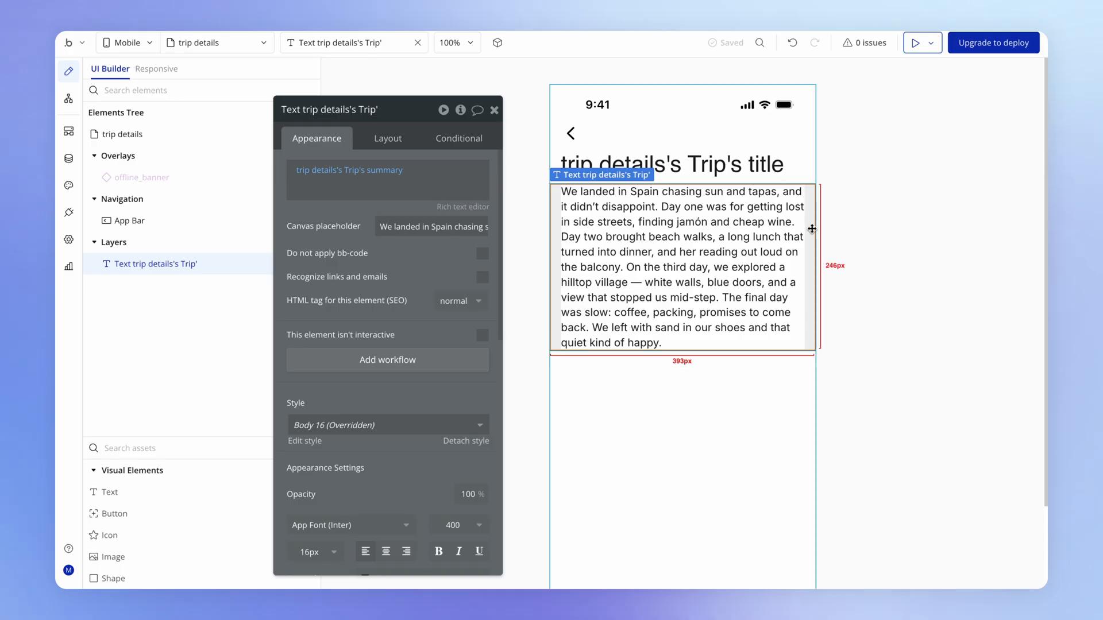
{"action": "left_click", "coordinate": [129, 221]}
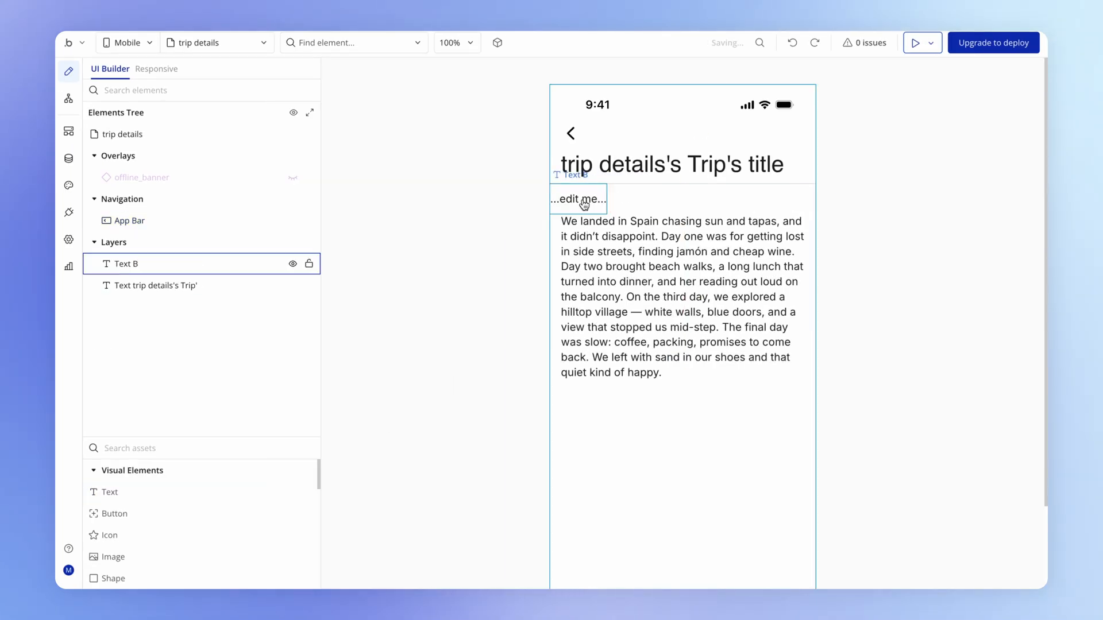
Bind the new text to trip details page's Trip's start date via dynamic data.
{"action": "left_click", "coordinate": [578, 198]}
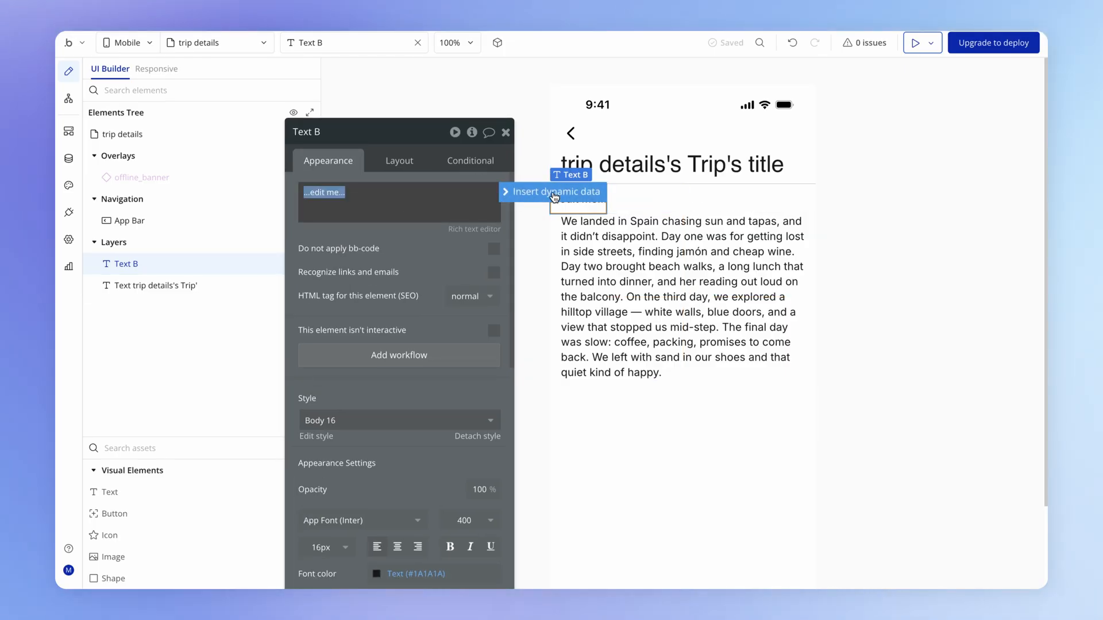
{"action": "left_click", "coordinate": [553, 192]}
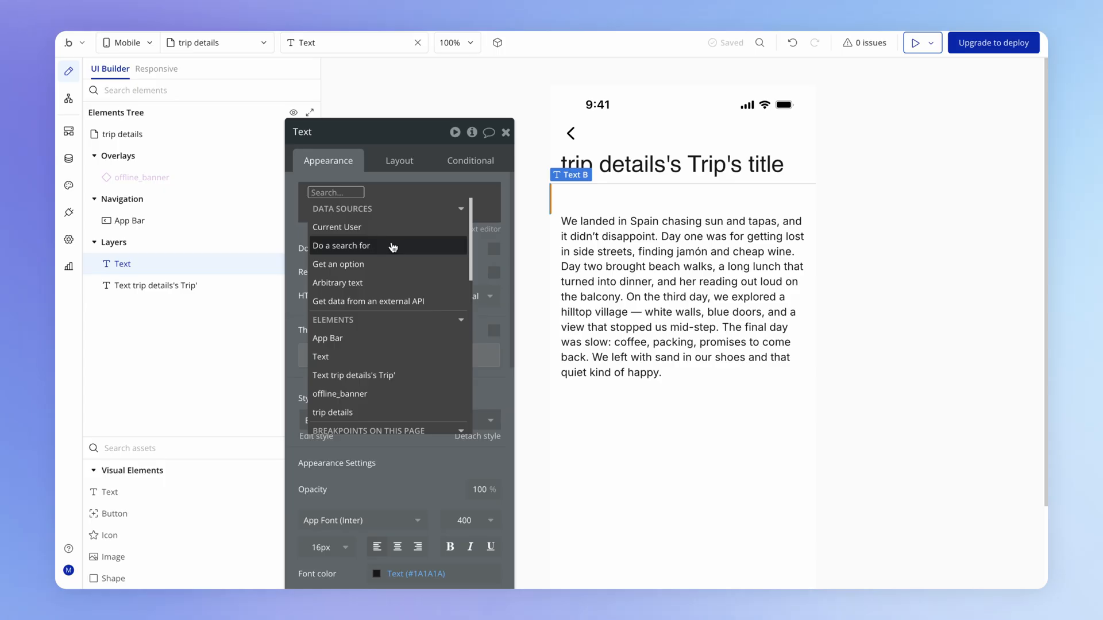
{"action": "left_click", "coordinate": [333, 412]}
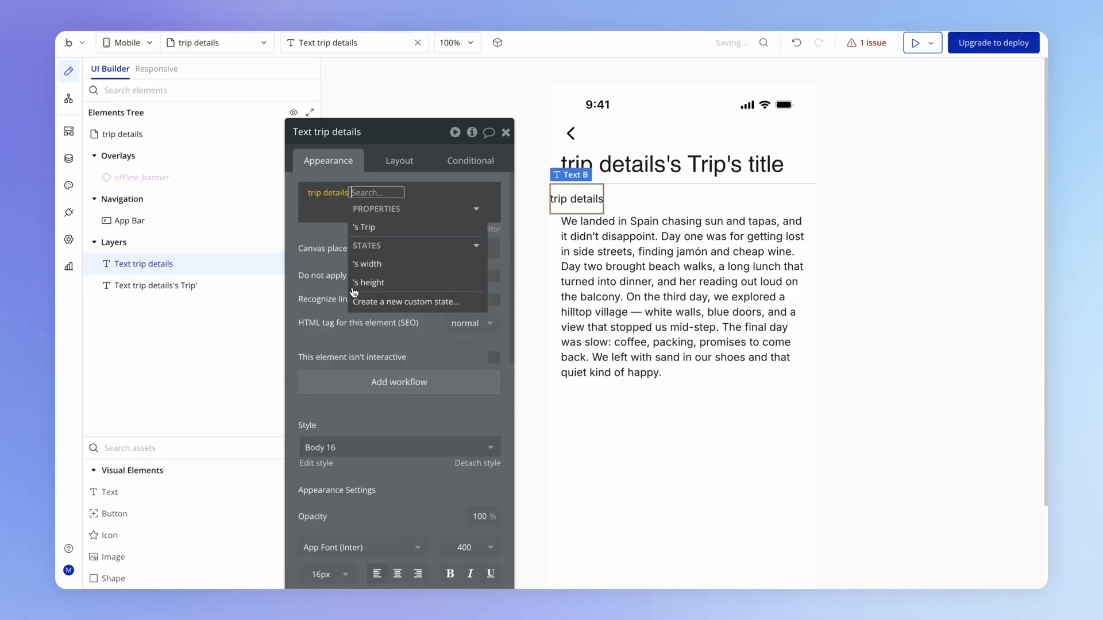
{"action": "left_click", "coordinate": [363, 227]}
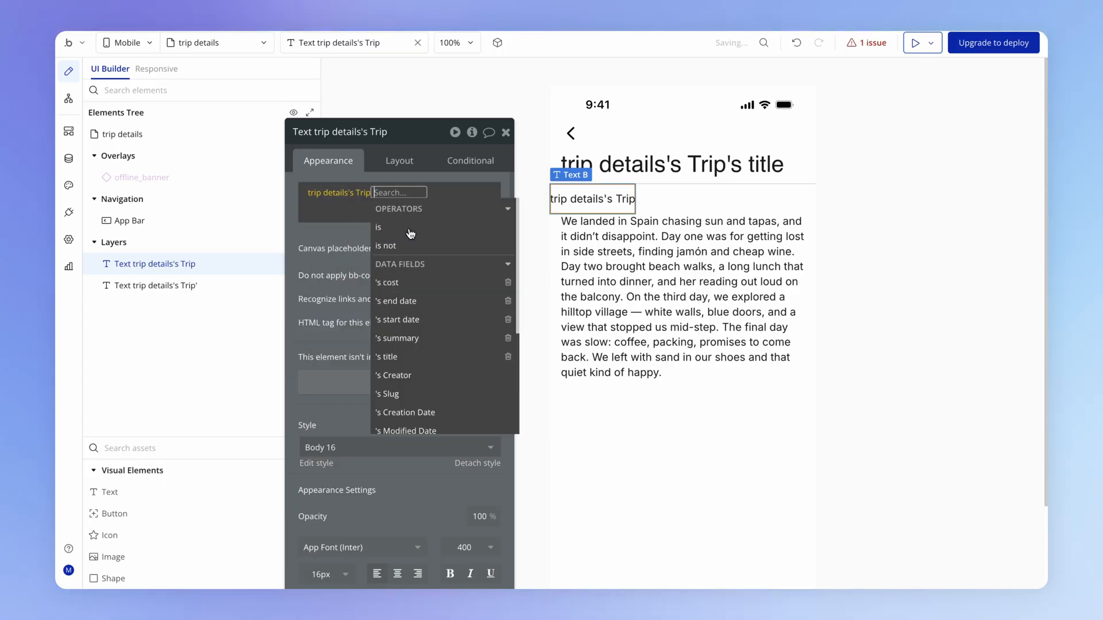
{"action": "mouse_move", "coordinate": [443, 324]}
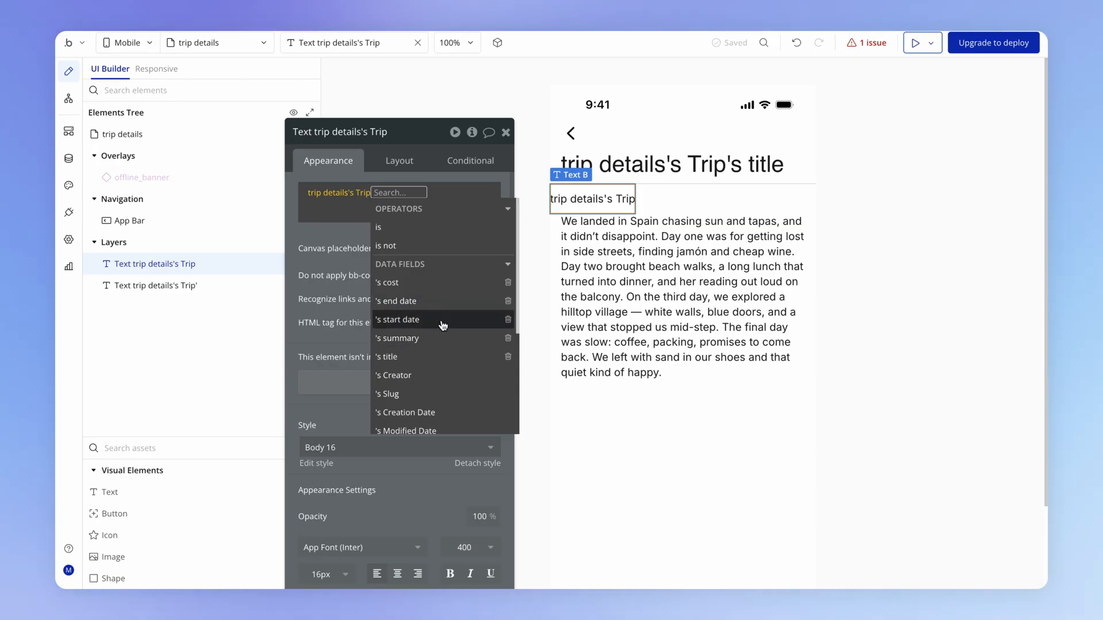
{"action": "left_click", "coordinate": [398, 319]}
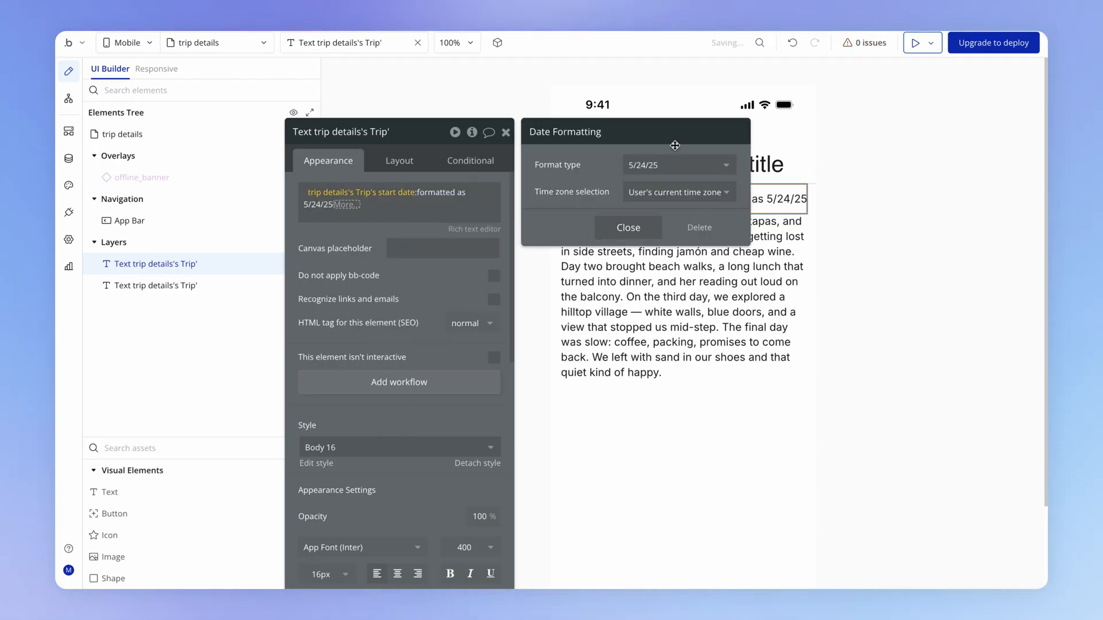
Format the start date like May 24, 2025 and close the formatting settings.
{"action": "left_click", "coordinate": [678, 165]}
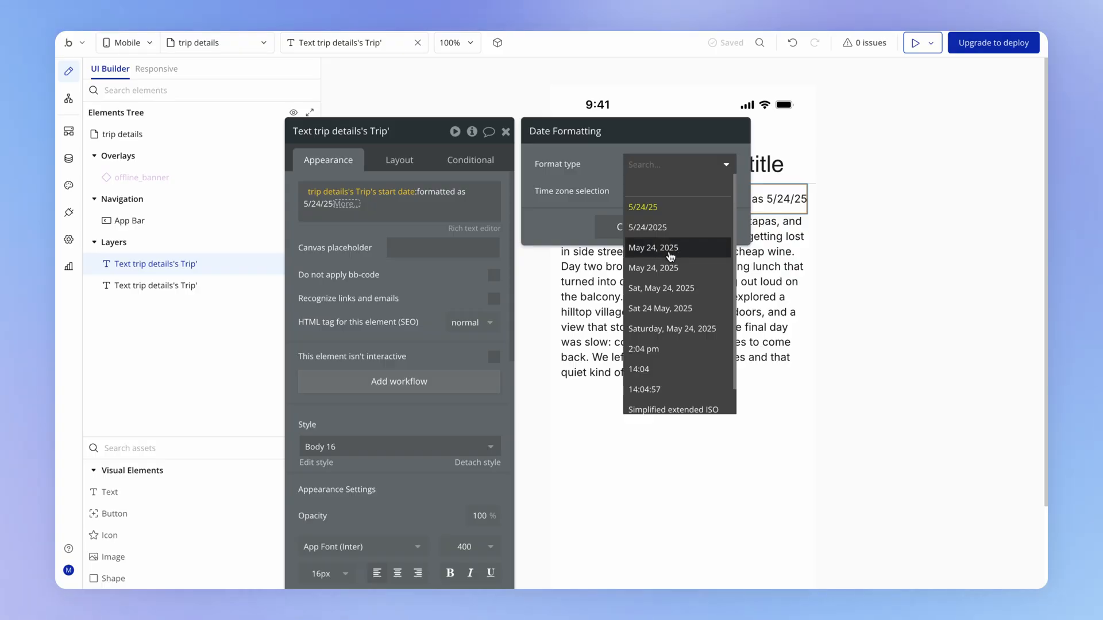
{"action": "left_click", "coordinate": [654, 248]}
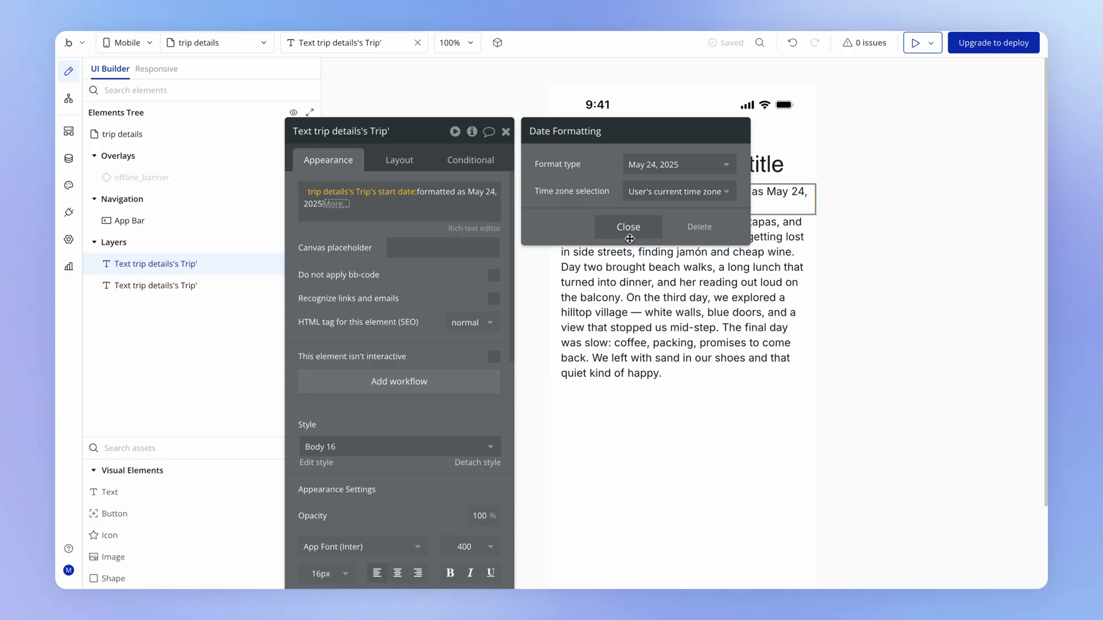
{"action": "left_click", "coordinate": [679, 164]}
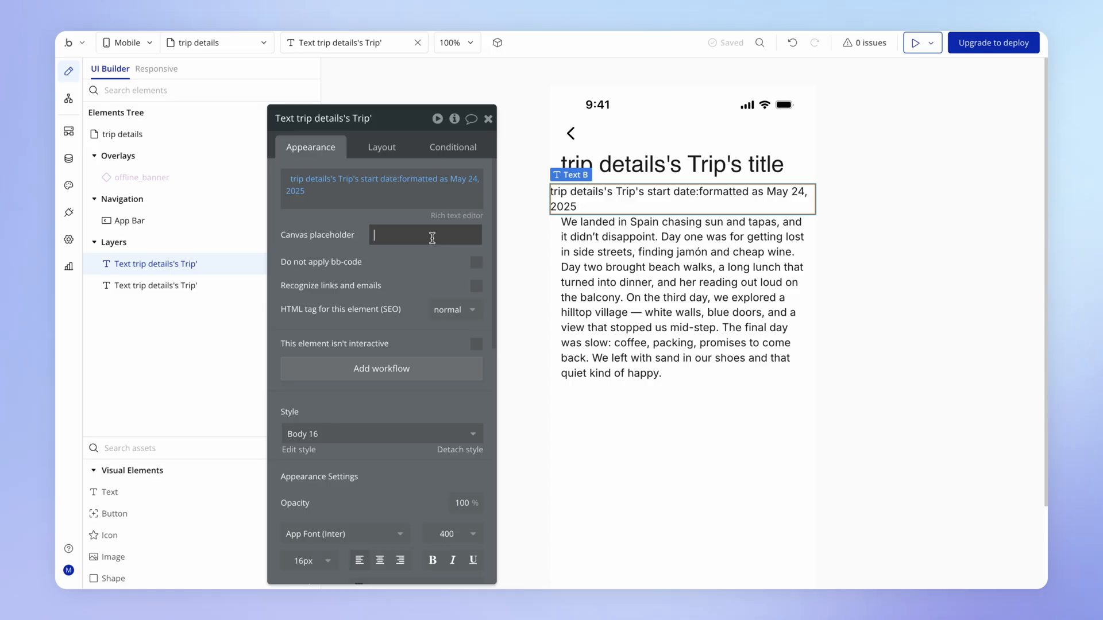
Set the date text's Canvas placeholder to 'May 24, 2024' and check it on the canvas.
{"action": "type", "text": "May 24, 2"}
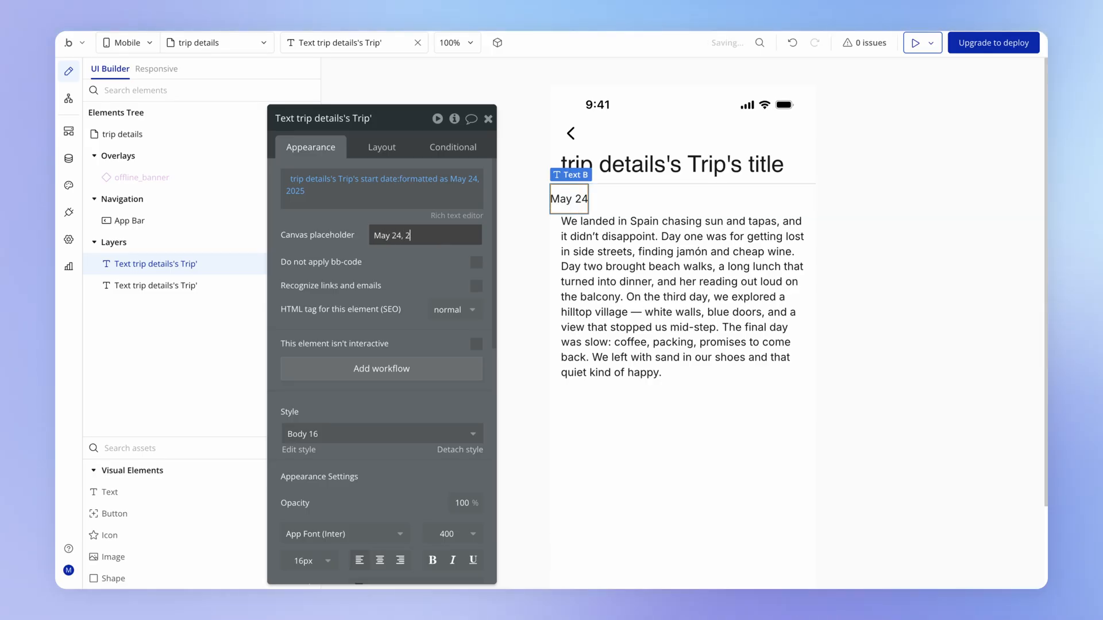
{"action": "type", "text": "024"}
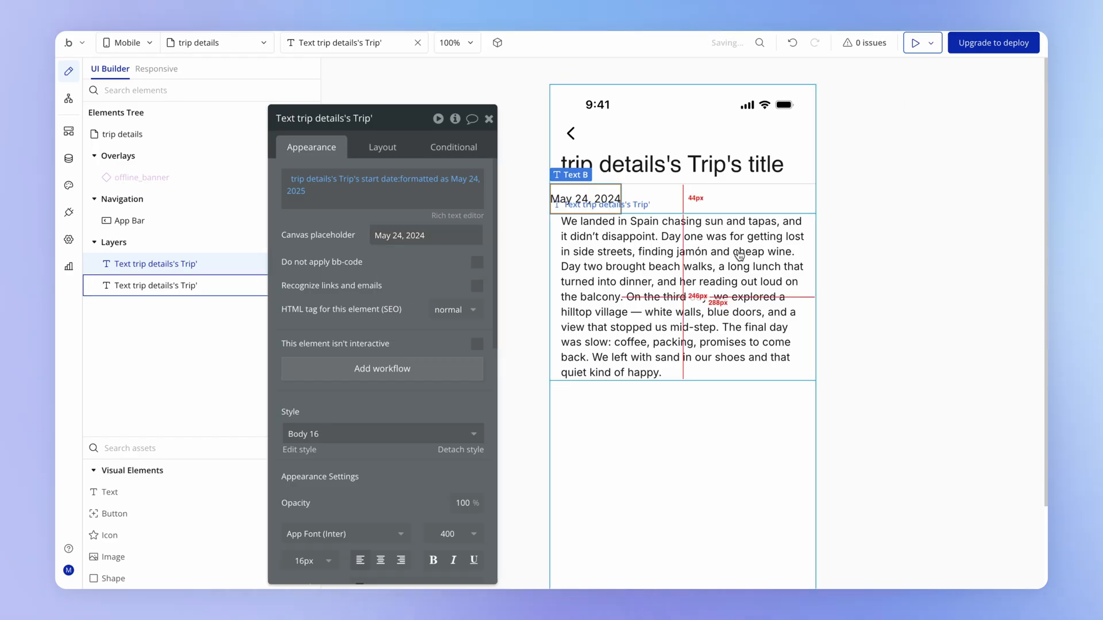
{"action": "left_click", "coordinate": [121, 134]}
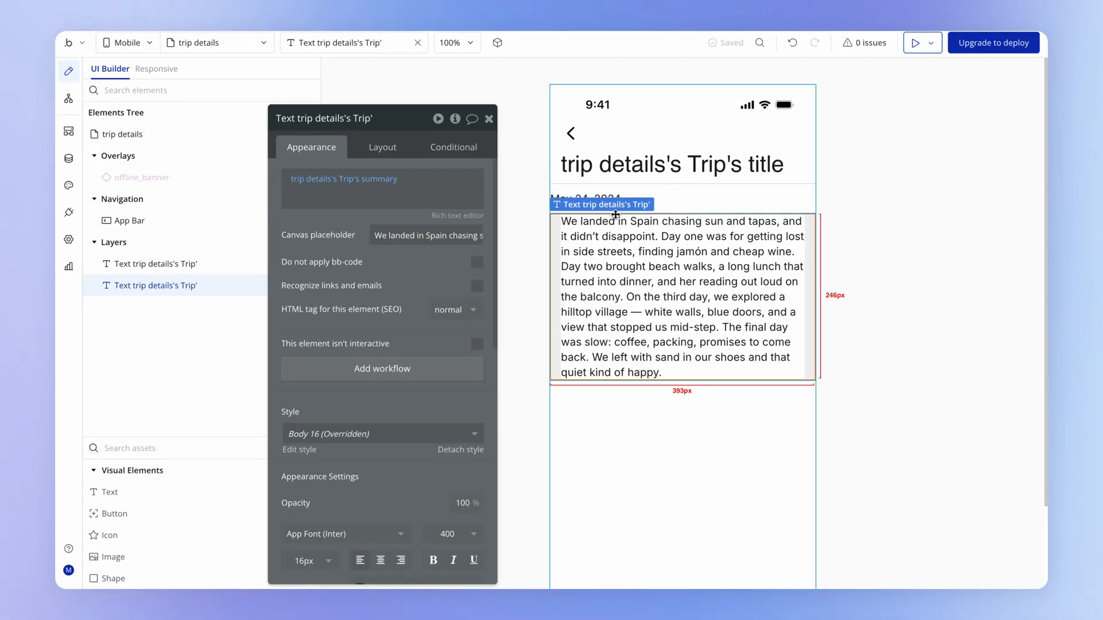
{"action": "left_click", "coordinate": [585, 199]}
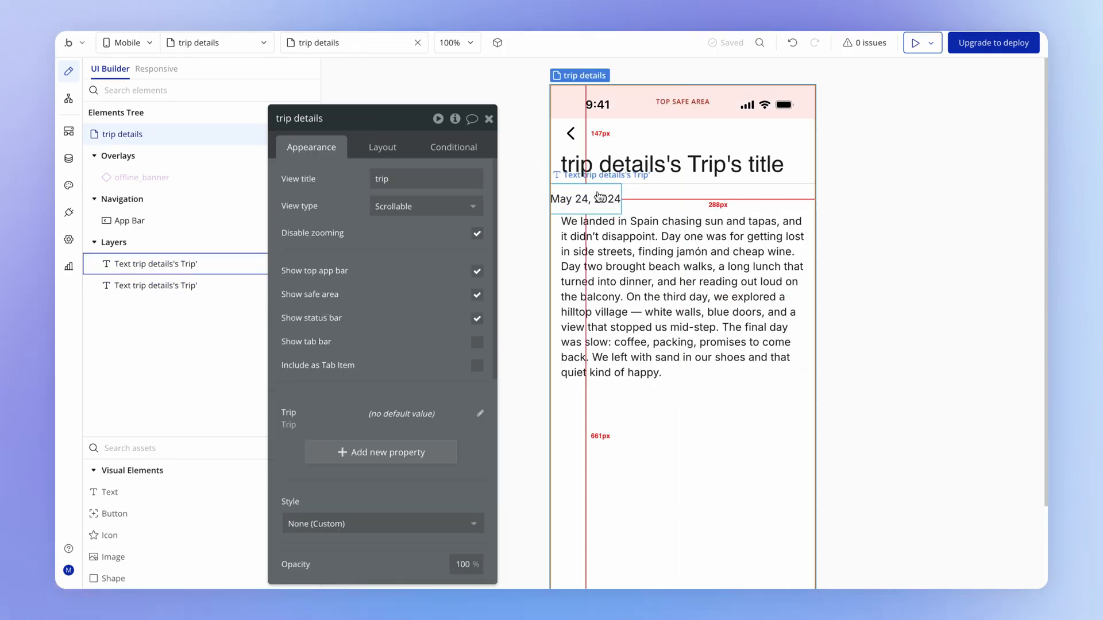
{"action": "left_click", "coordinate": [586, 198]}
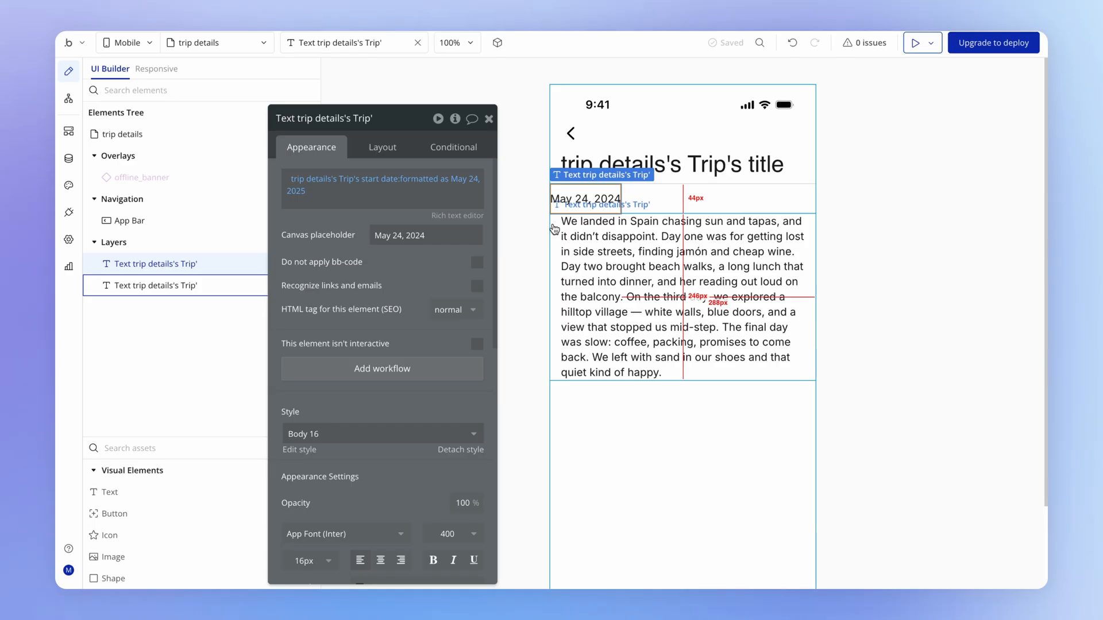
{"action": "mouse_move", "coordinate": [624, 247]}
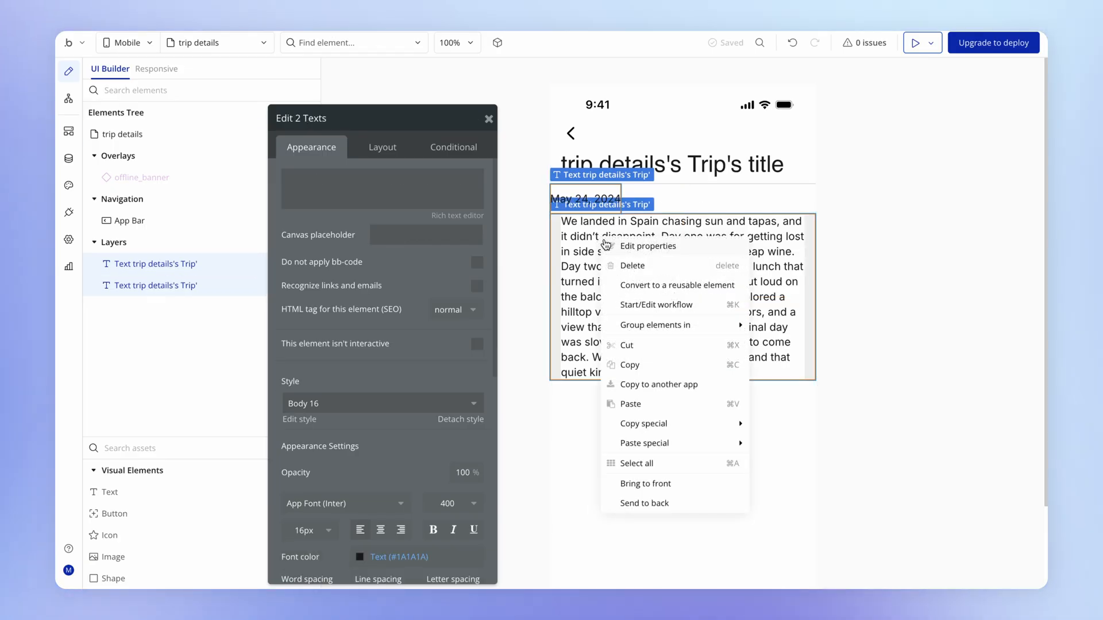
Group the date and summary texts into Group body with 16 px left and right padding.
{"action": "left_click", "coordinate": [656, 326]}
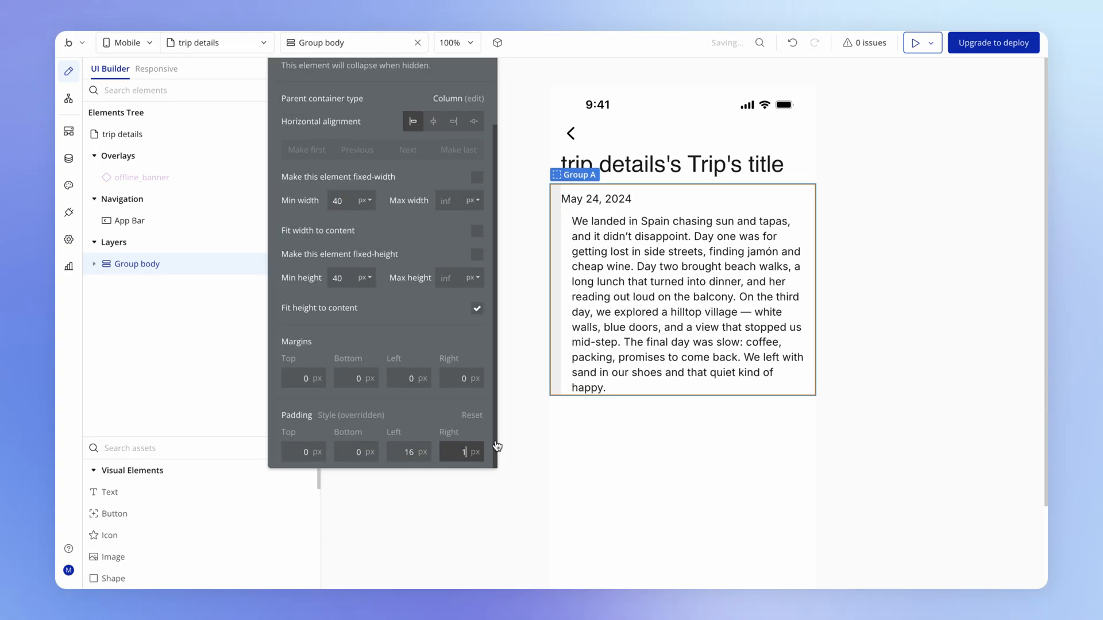
{"action": "type", "text": "16"}
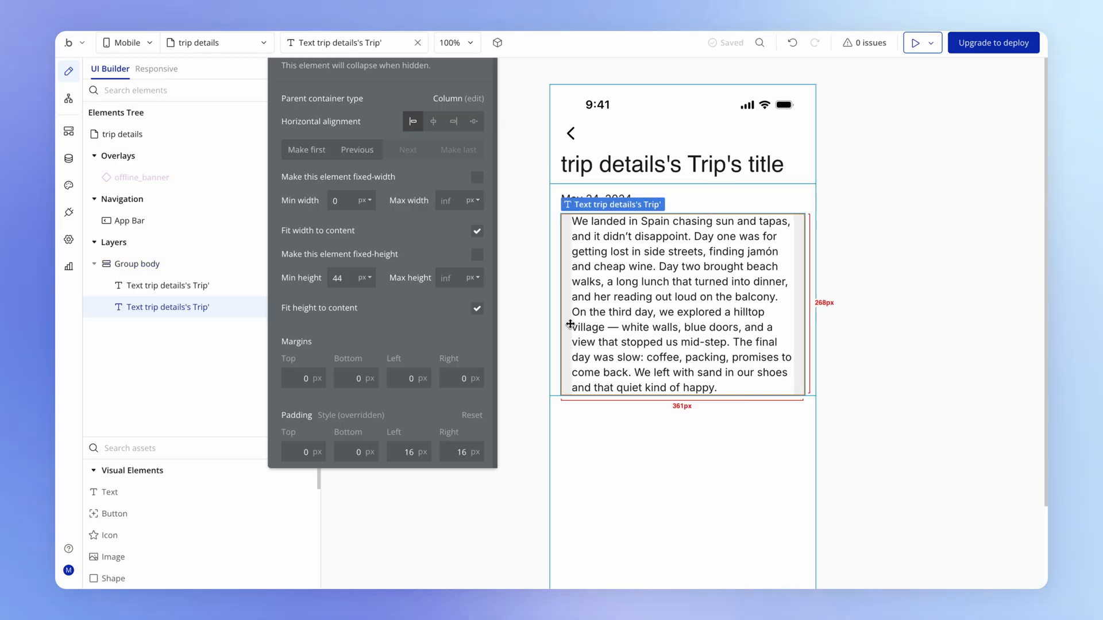
{"action": "left_click", "coordinate": [407, 452]}
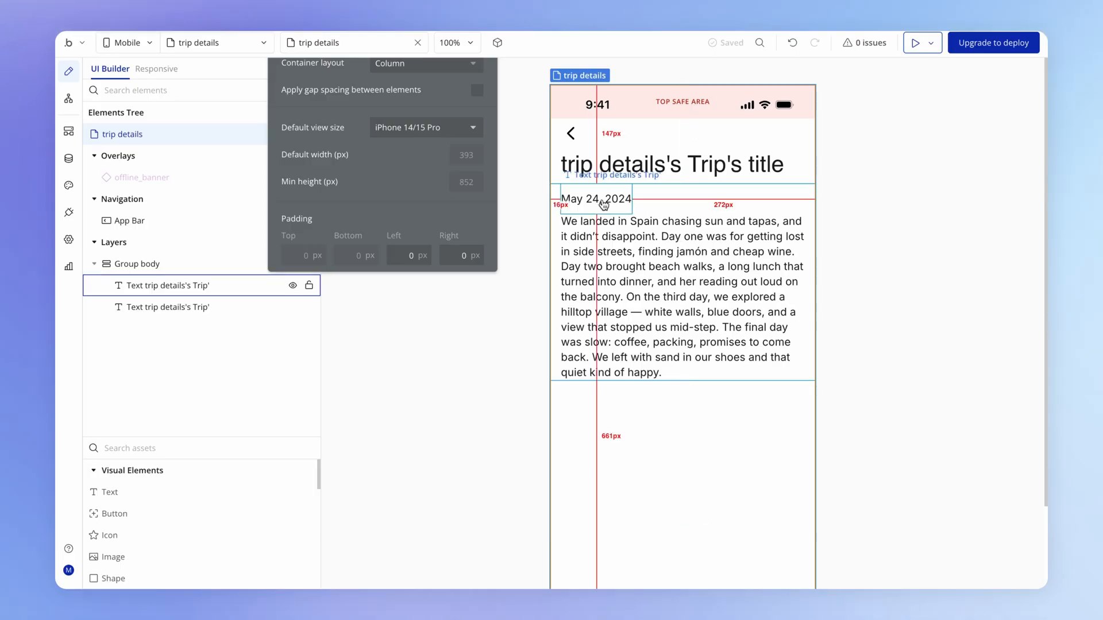
{"action": "left_click", "coordinate": [915, 42]}
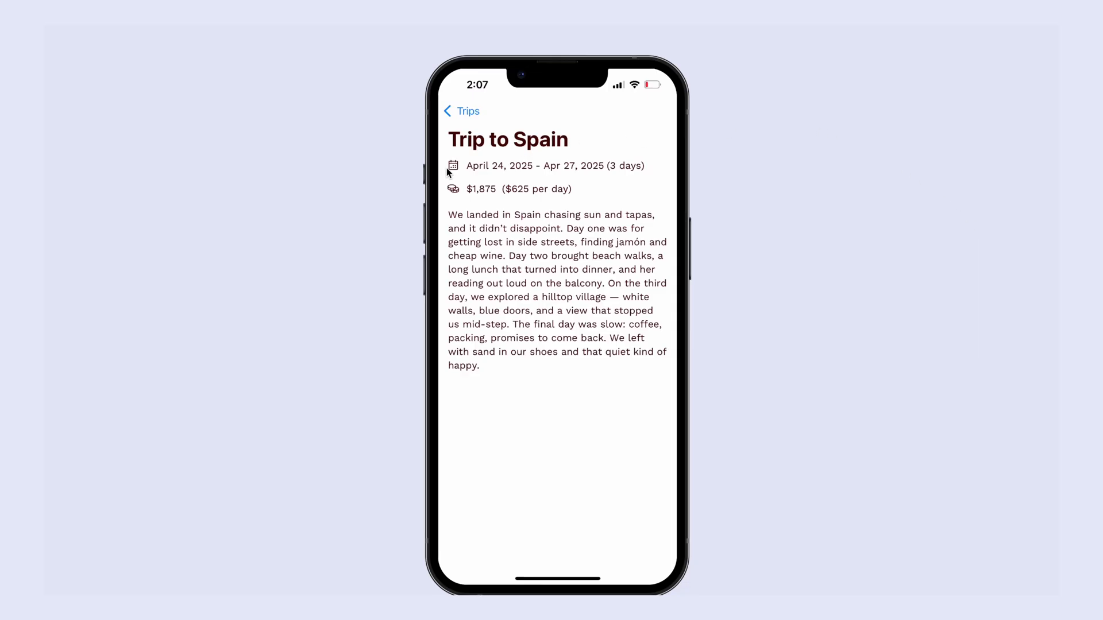
{"action": "mouse_move", "coordinate": [578, 107]}
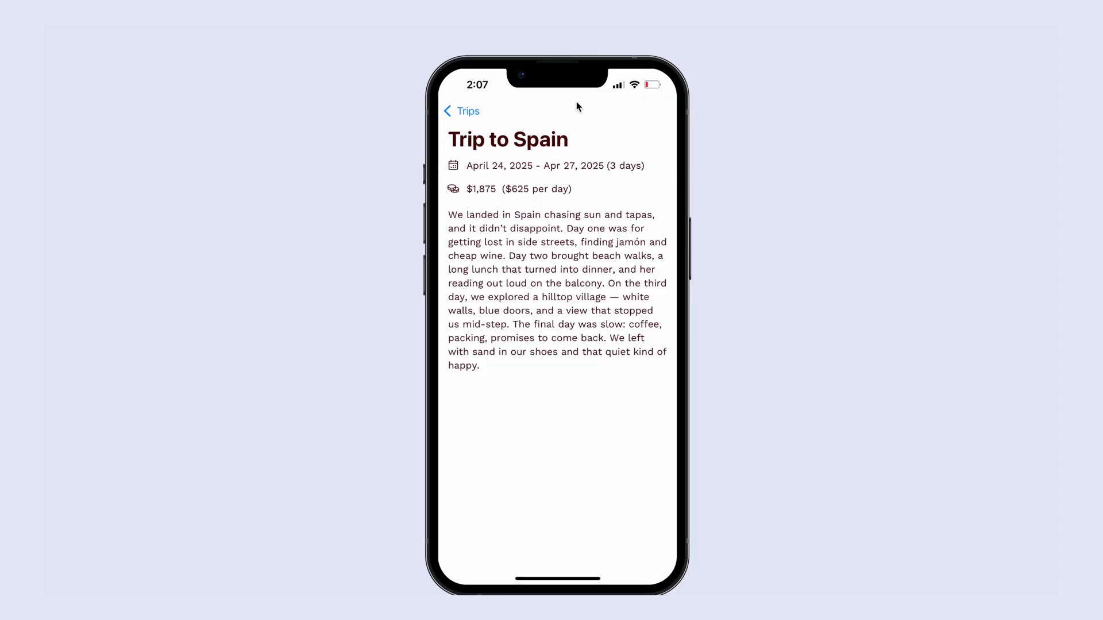
{"action": "mouse_move", "coordinate": [536, 160]}
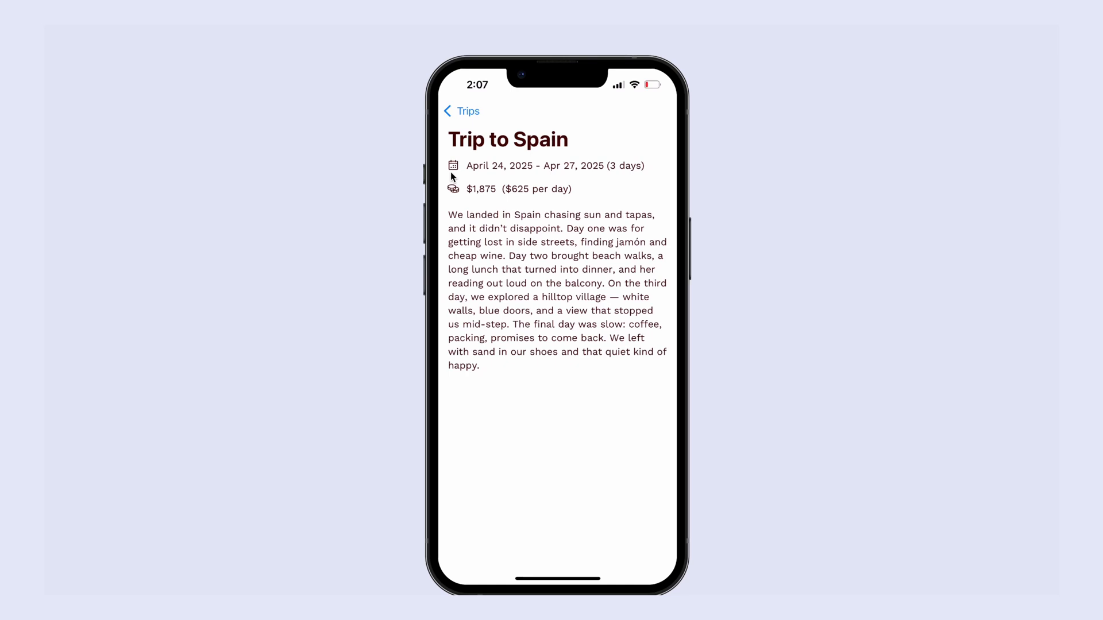
{"action": "mouse_move", "coordinate": [626, 178]}
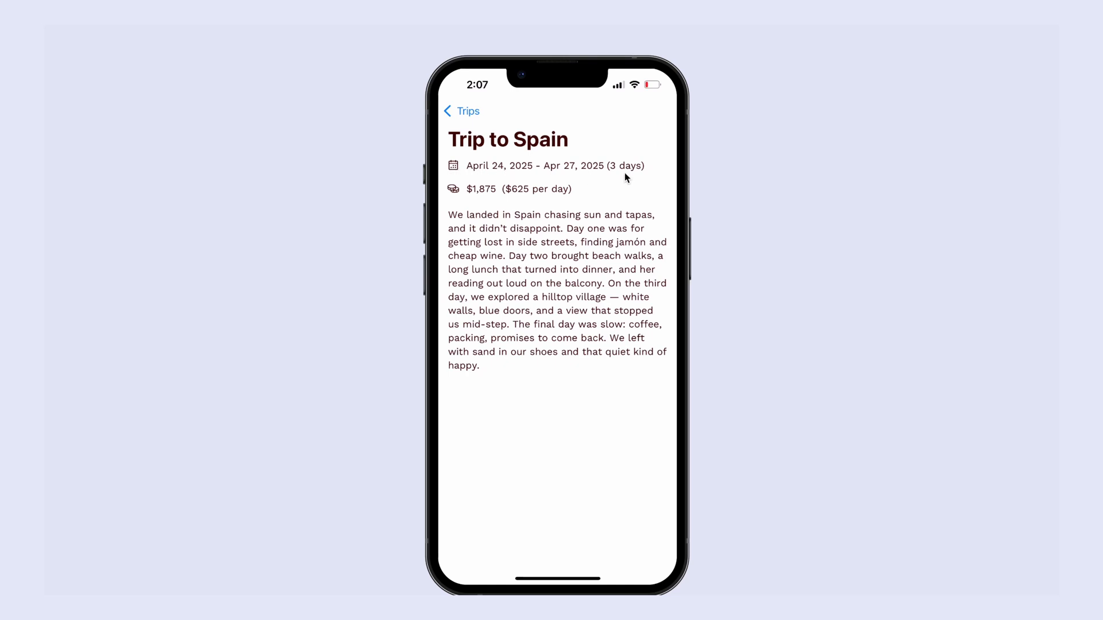
{"action": "mouse_move", "coordinate": [645, 175]}
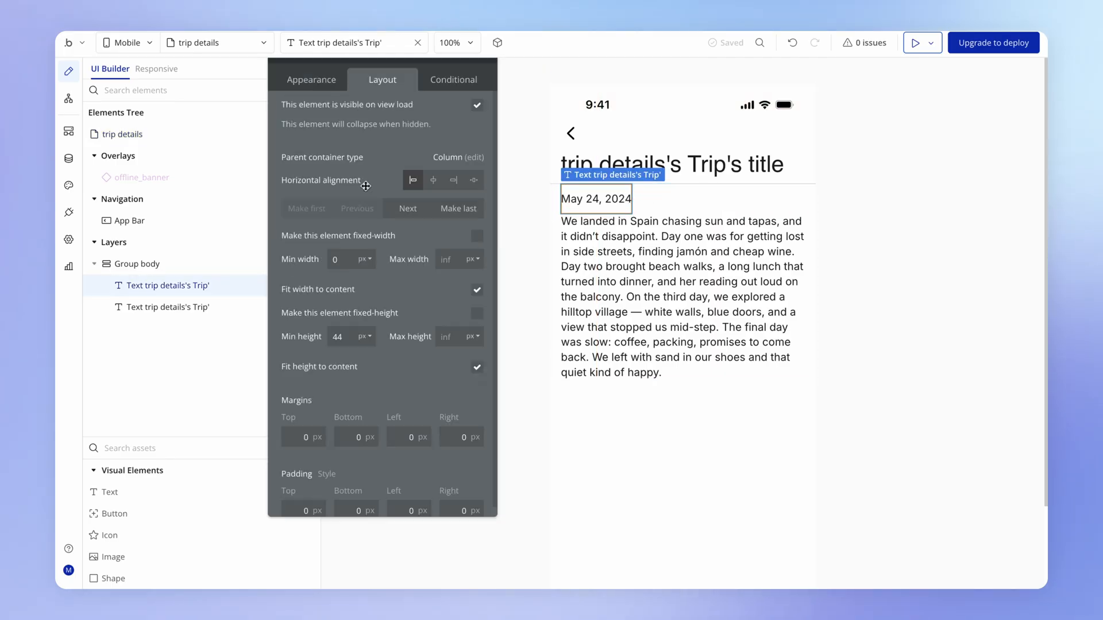
Wrap the date text in its own row group, Group B.
{"action": "right_click", "coordinate": [593, 204]}
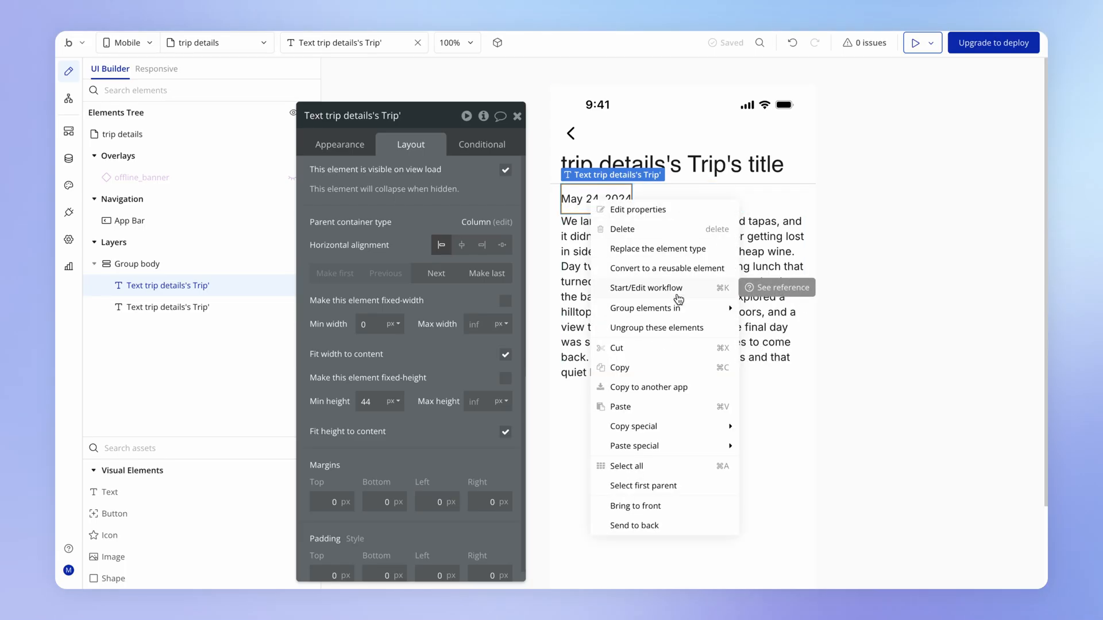
{"action": "left_click", "coordinate": [645, 308]}
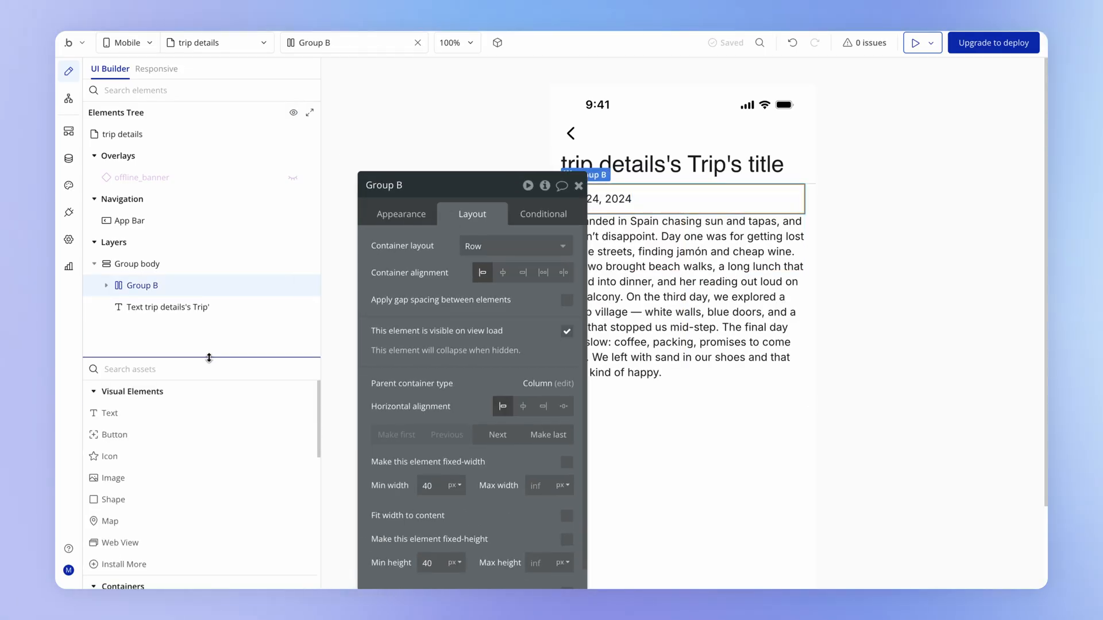
{"action": "left_click", "coordinate": [579, 186]}
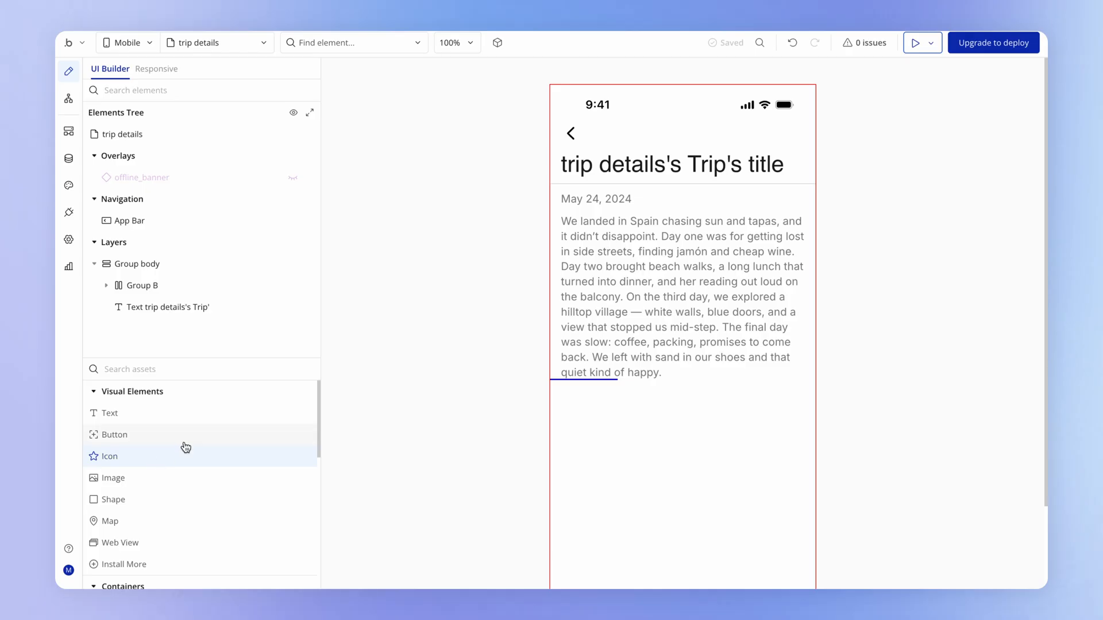
Add a Calendar-dots icon in the Text color before the date inside Group B.
{"action": "left_click", "coordinate": [110, 456]}
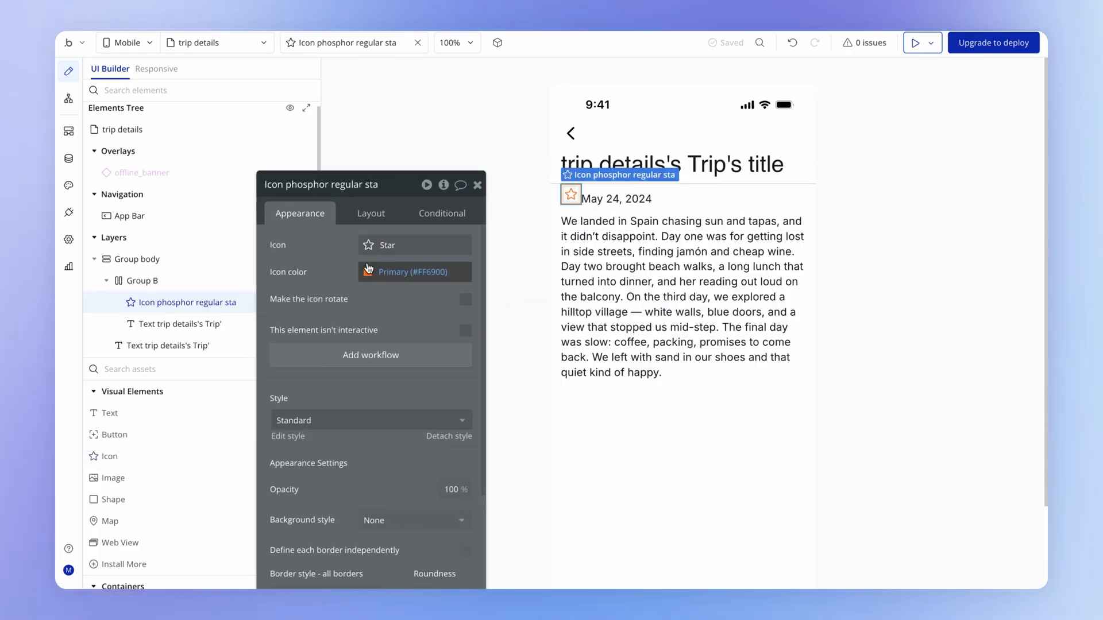
{"action": "left_click", "coordinate": [414, 272]}
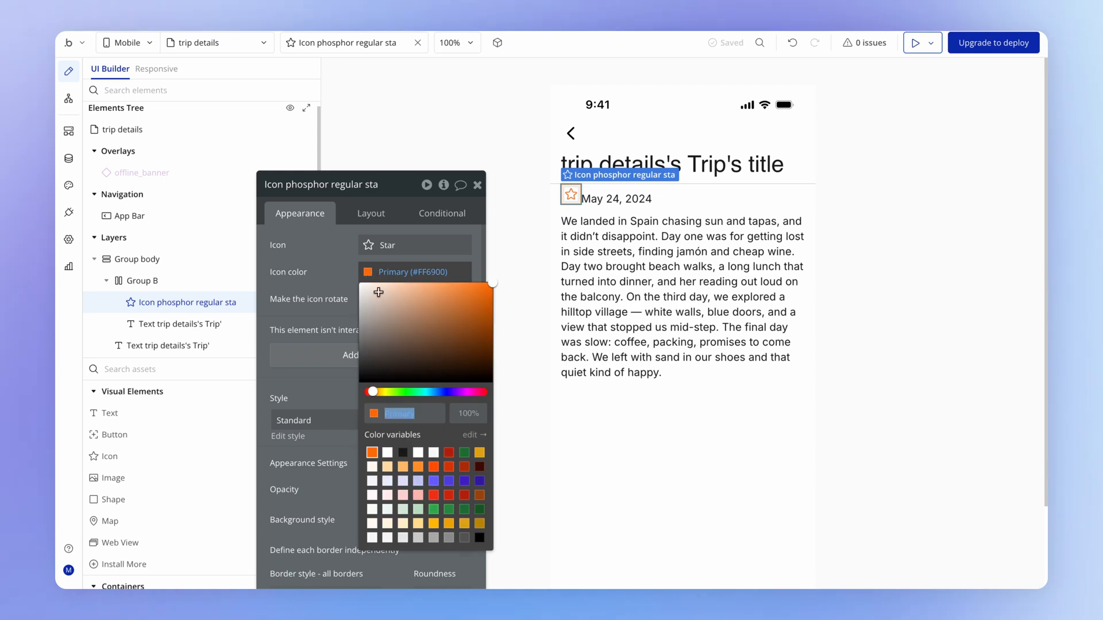
{"action": "left_click", "coordinate": [402, 453]}
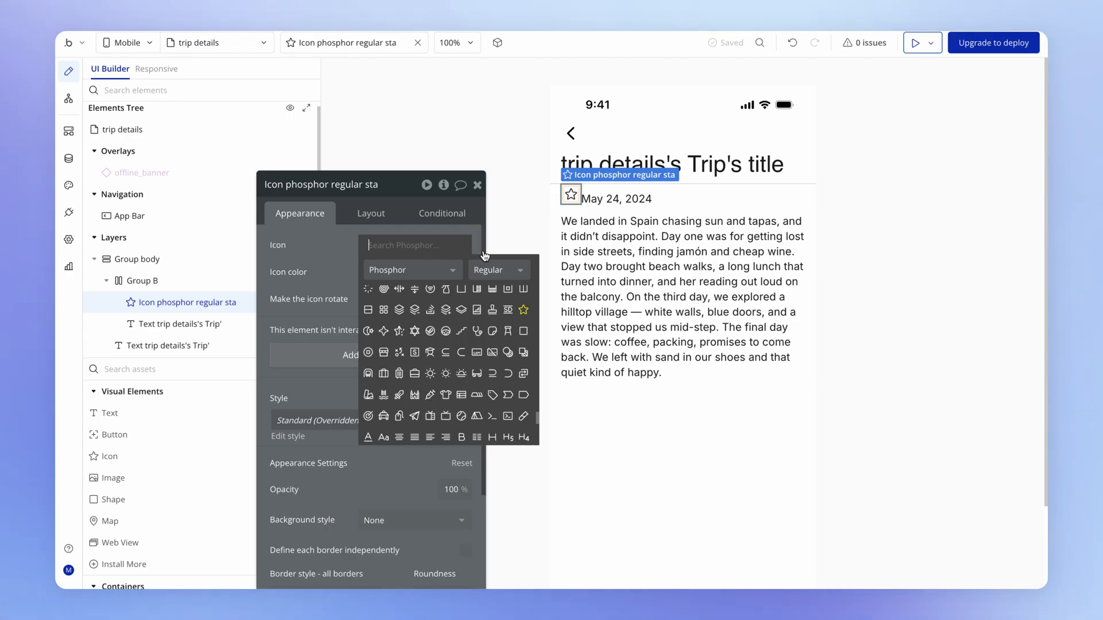
{"action": "type", "text": "calend"}
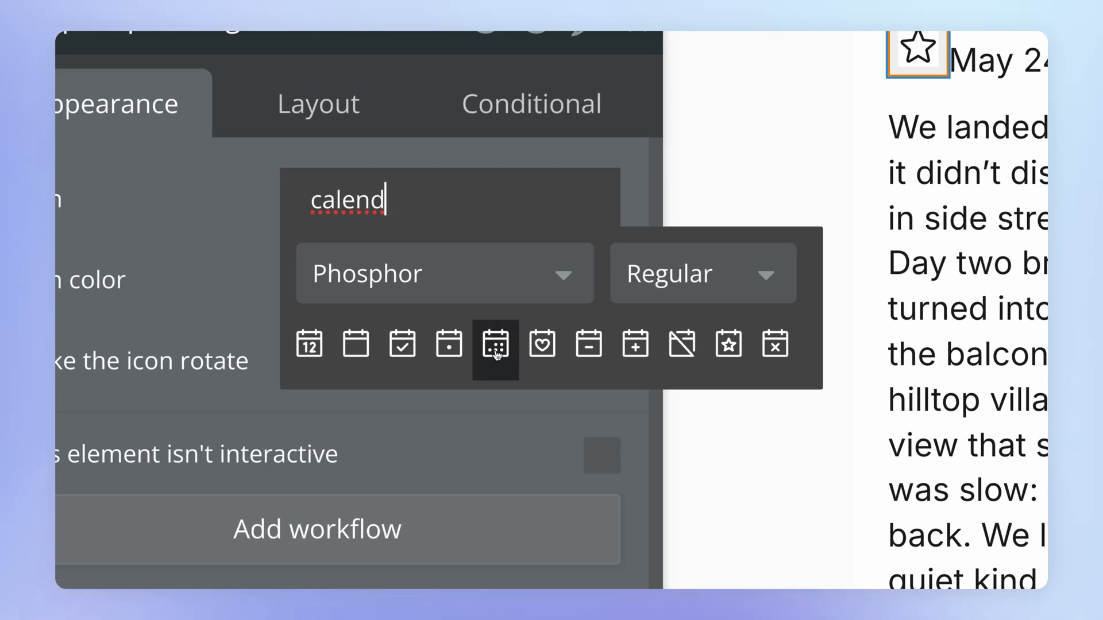
{"action": "left_click", "coordinate": [496, 344]}
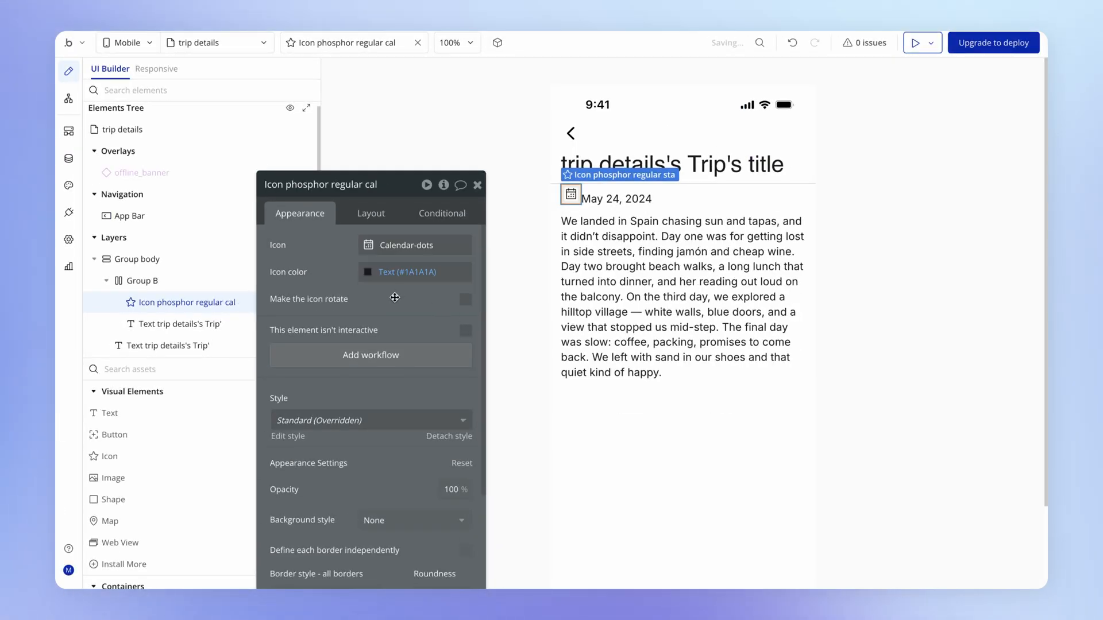
{"action": "left_click", "coordinate": [121, 129]}
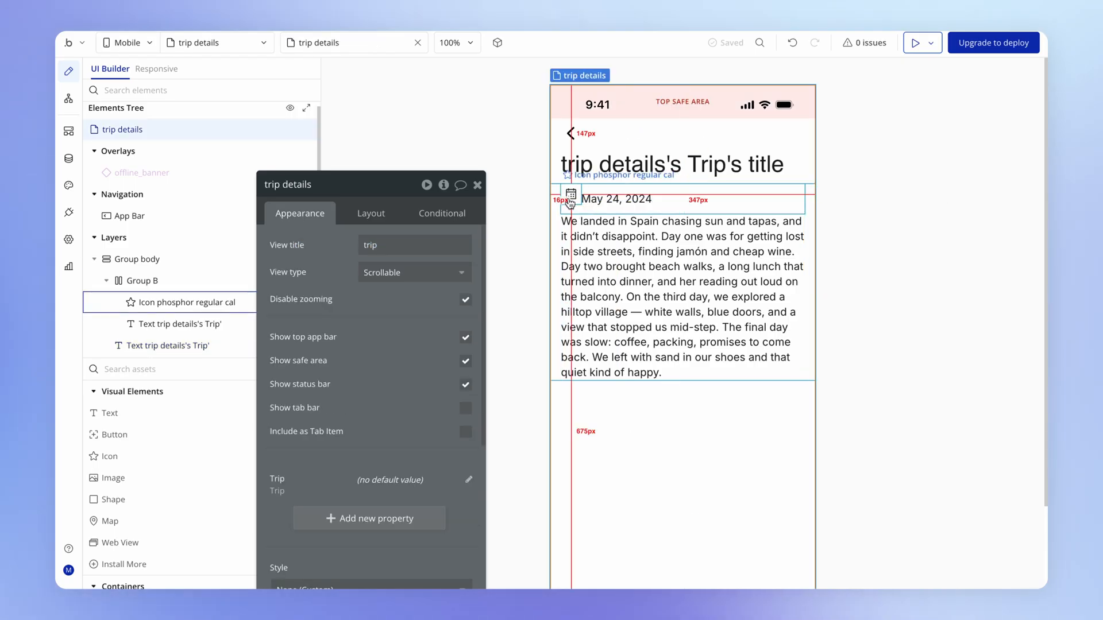
Centre the calendar icon vertically and give Group B a 4 px column gap.
{"action": "left_click", "coordinate": [371, 213]}
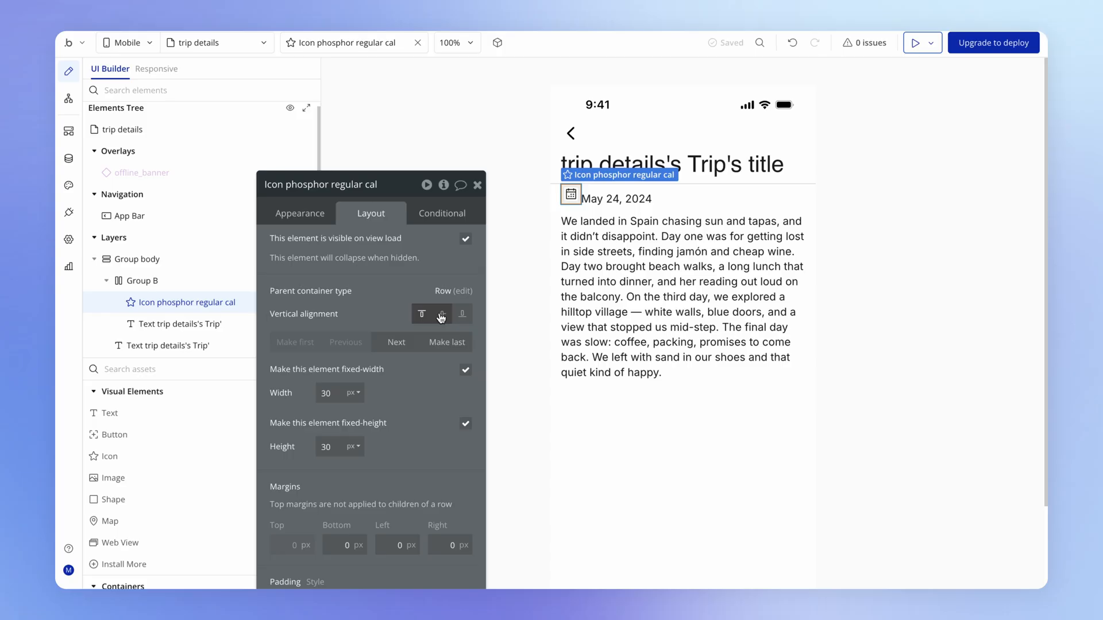
{"action": "left_click", "coordinate": [441, 314]}
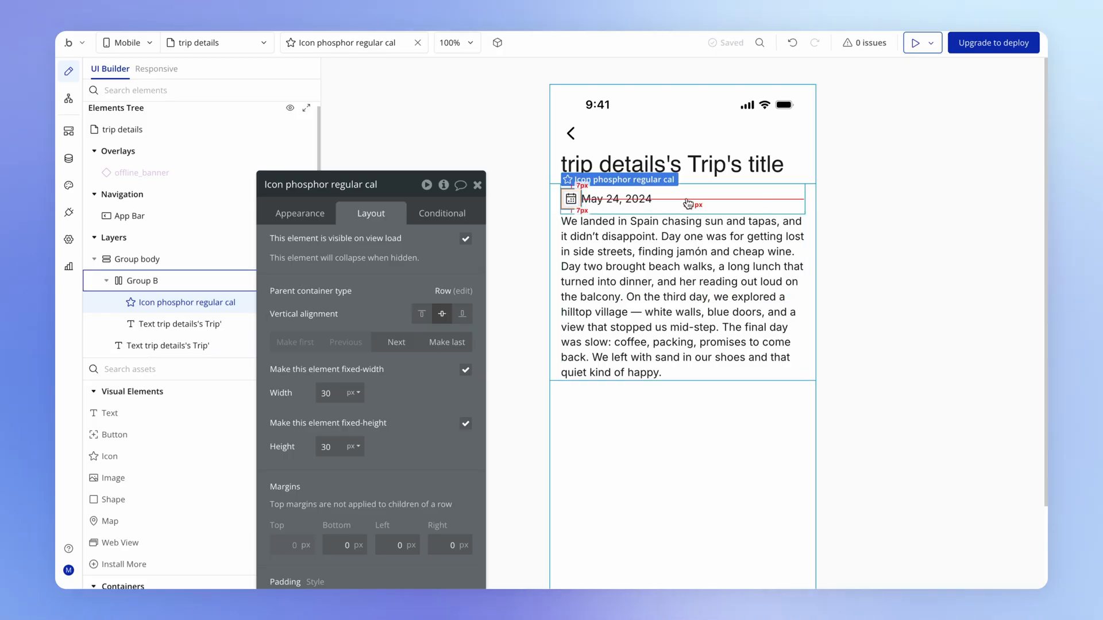
{"action": "left_click", "coordinate": [142, 281]}
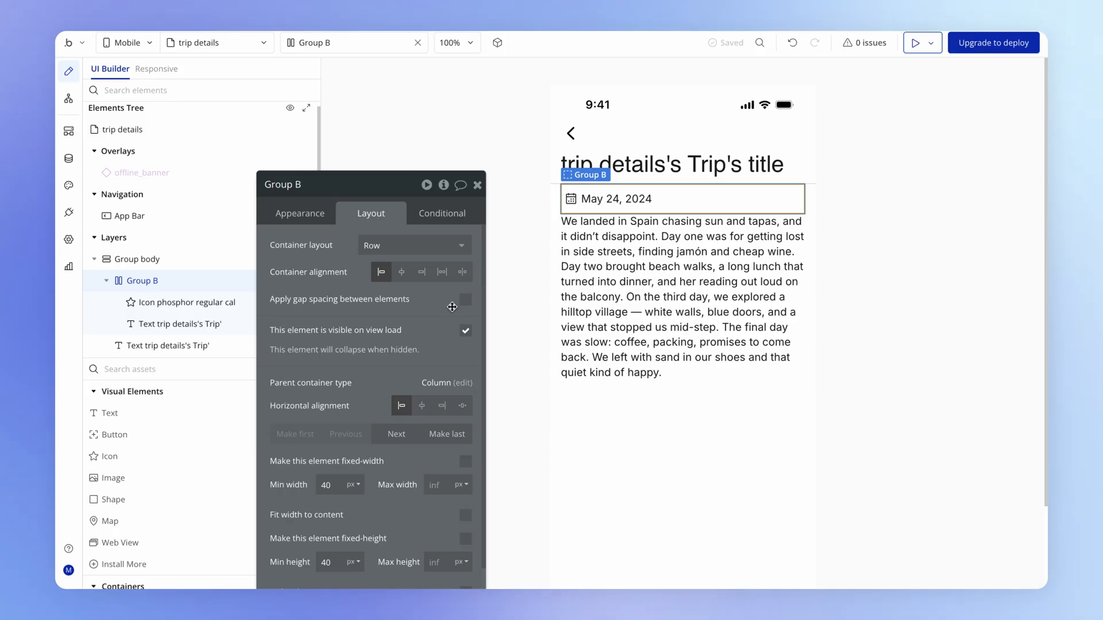
{"action": "left_click", "coordinate": [466, 299]}
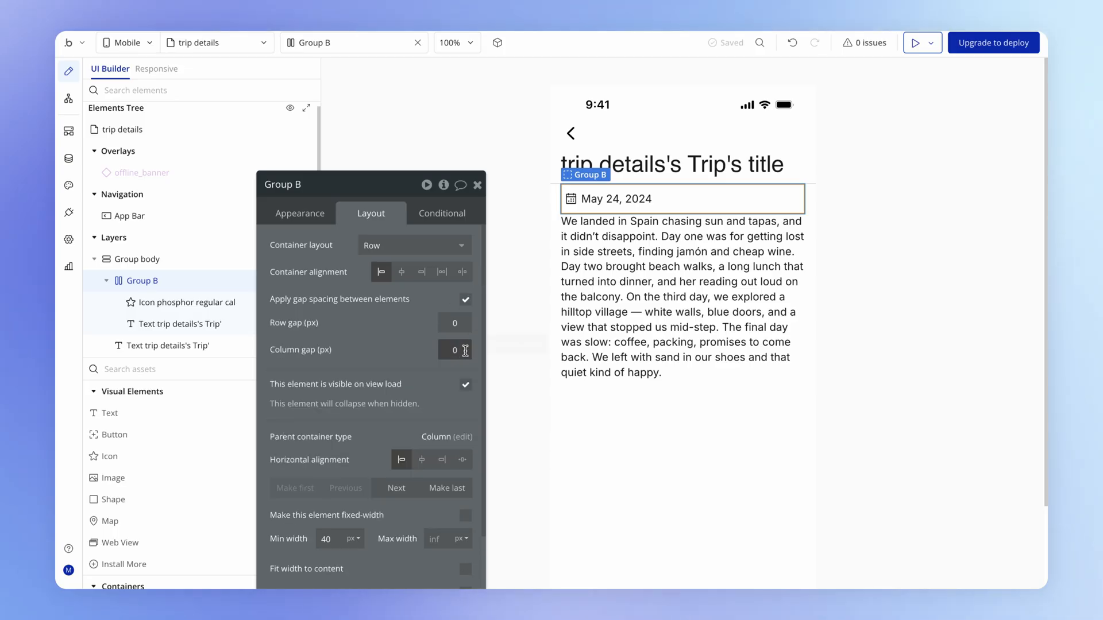
{"action": "type", "text": "4"}
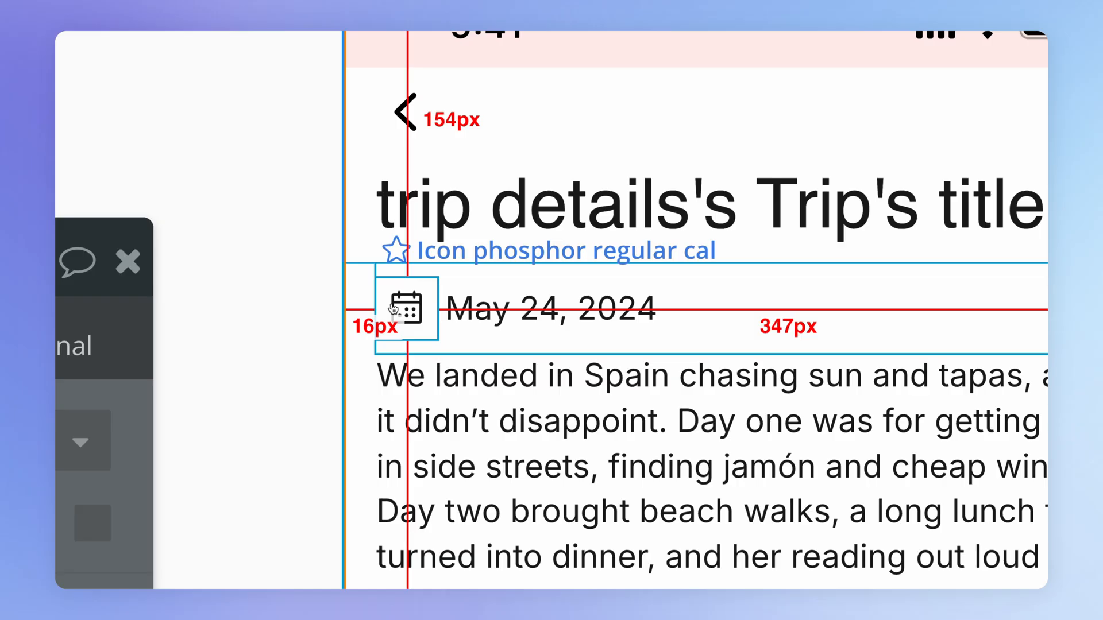
{"action": "mouse_move", "coordinate": [397, 301]}
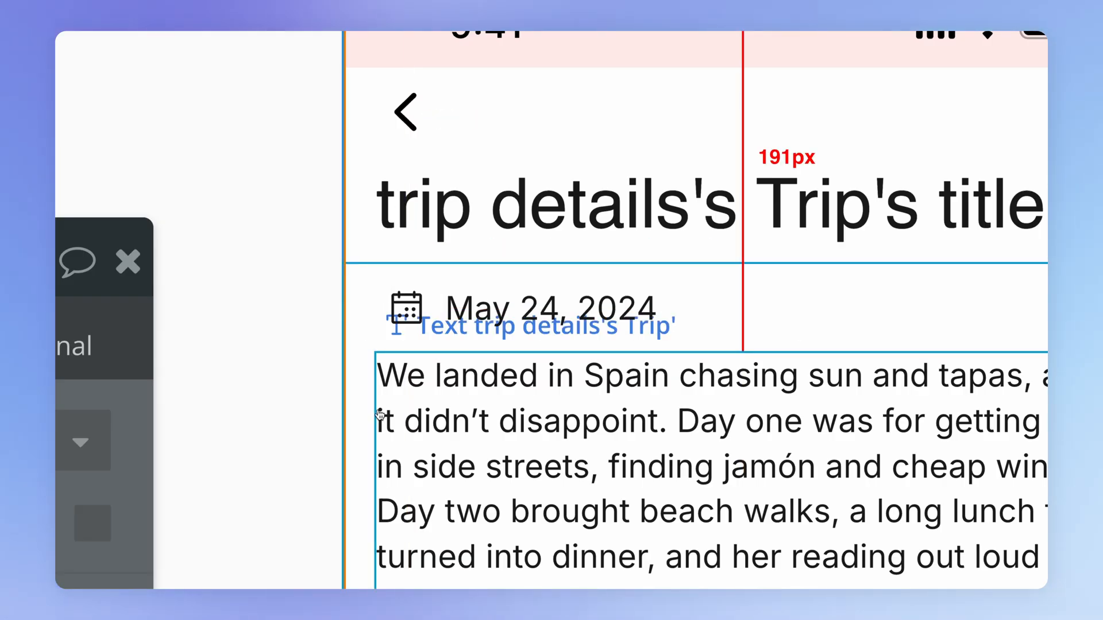
{"action": "mouse_move", "coordinate": [398, 396]}
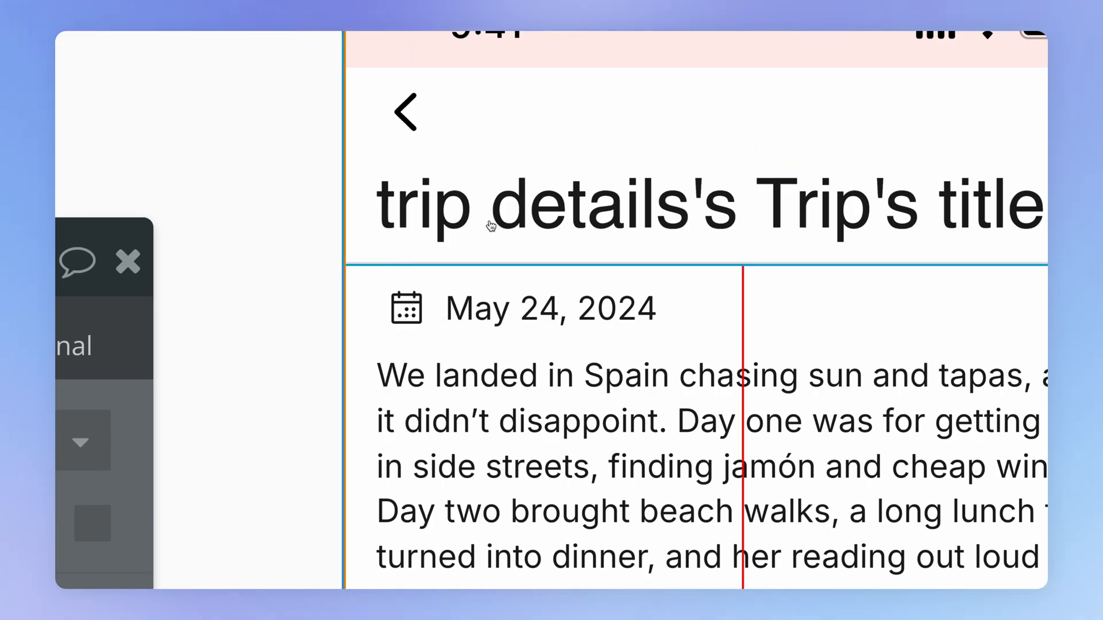
{"action": "mouse_move", "coordinate": [432, 211]}
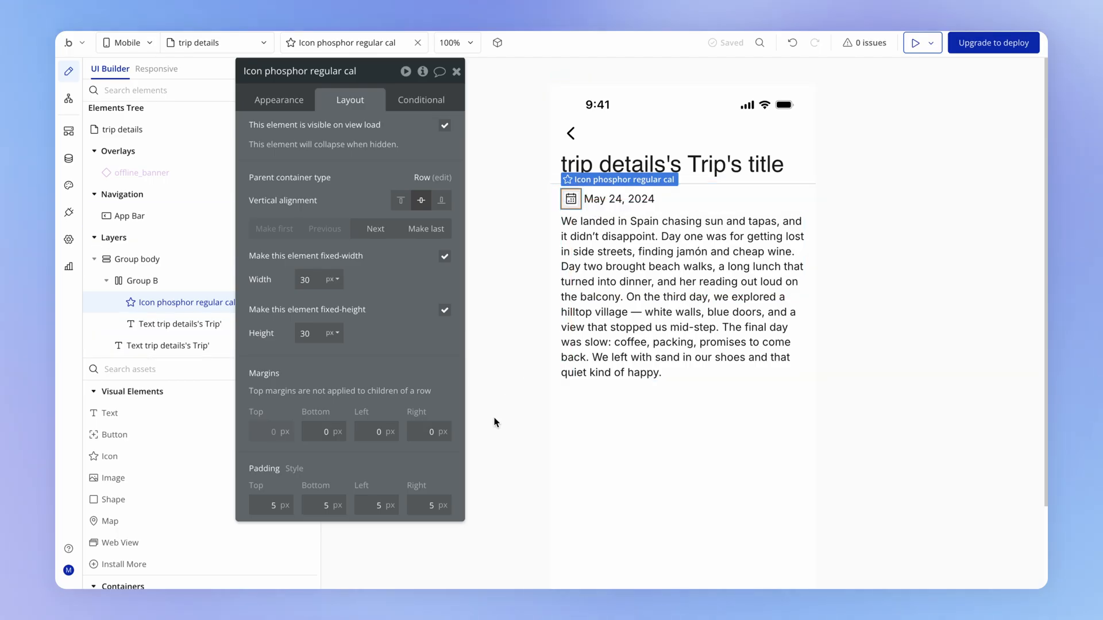
Set the icon's fixed width to 24 and trim its side padding to sit tightly by the date.
{"action": "left_click", "coordinate": [428, 505]}
{"action": "type", "text": "0"}
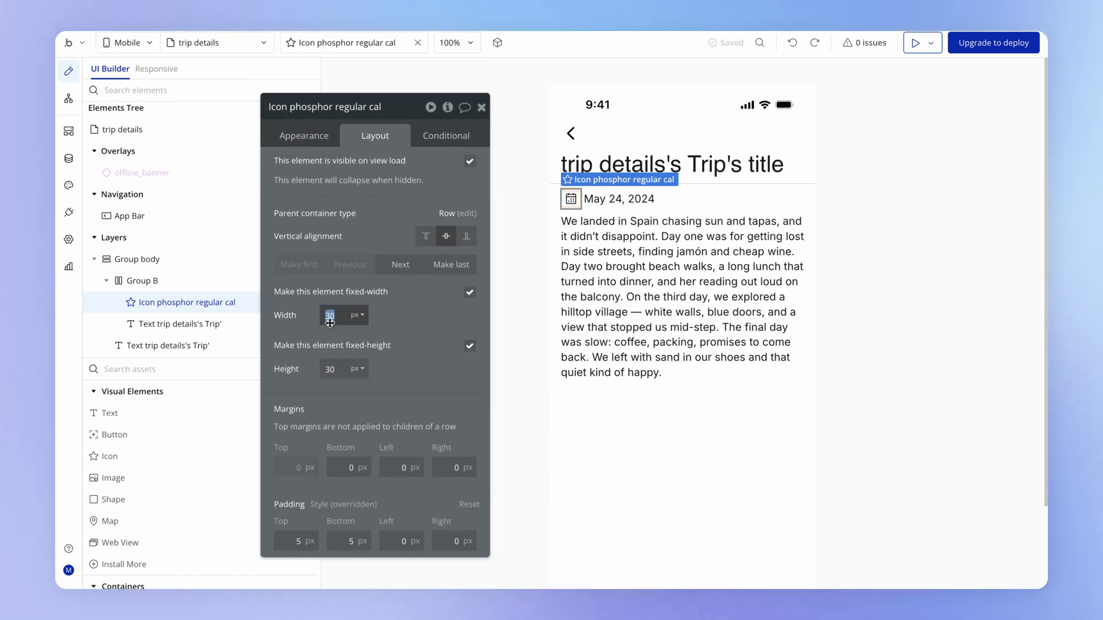
{"action": "type", "text": "24"}
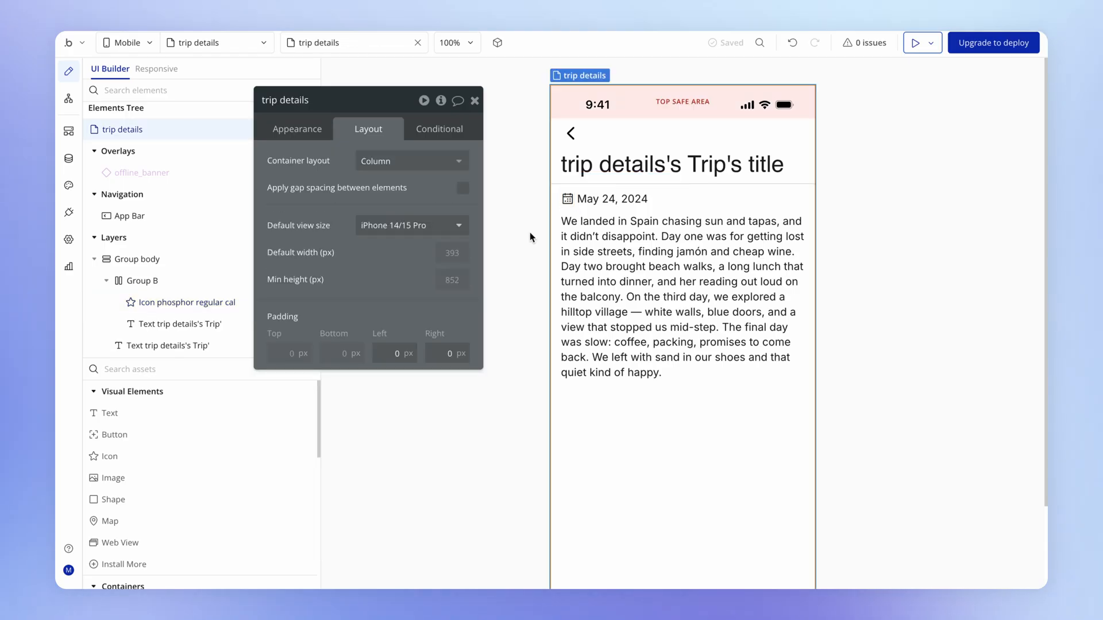
Clear Group B's min height and shrink the calendar icon to 20 px with no padding.
{"action": "left_click", "coordinate": [142, 280]}
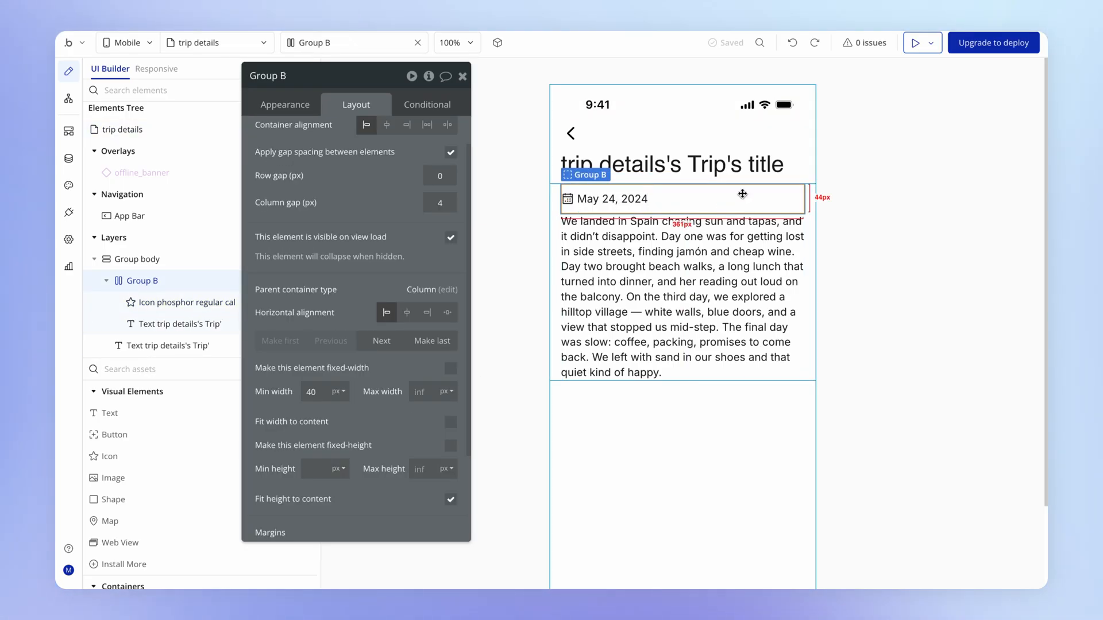
{"action": "left_click", "coordinate": [181, 323]}
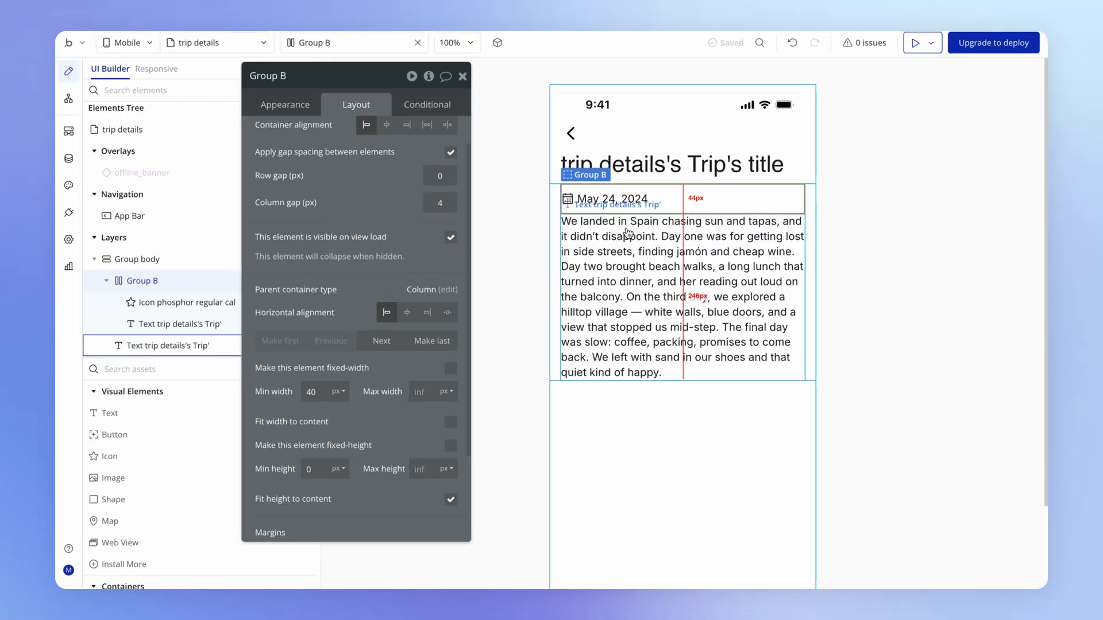
{"action": "left_click", "coordinate": [179, 324]}
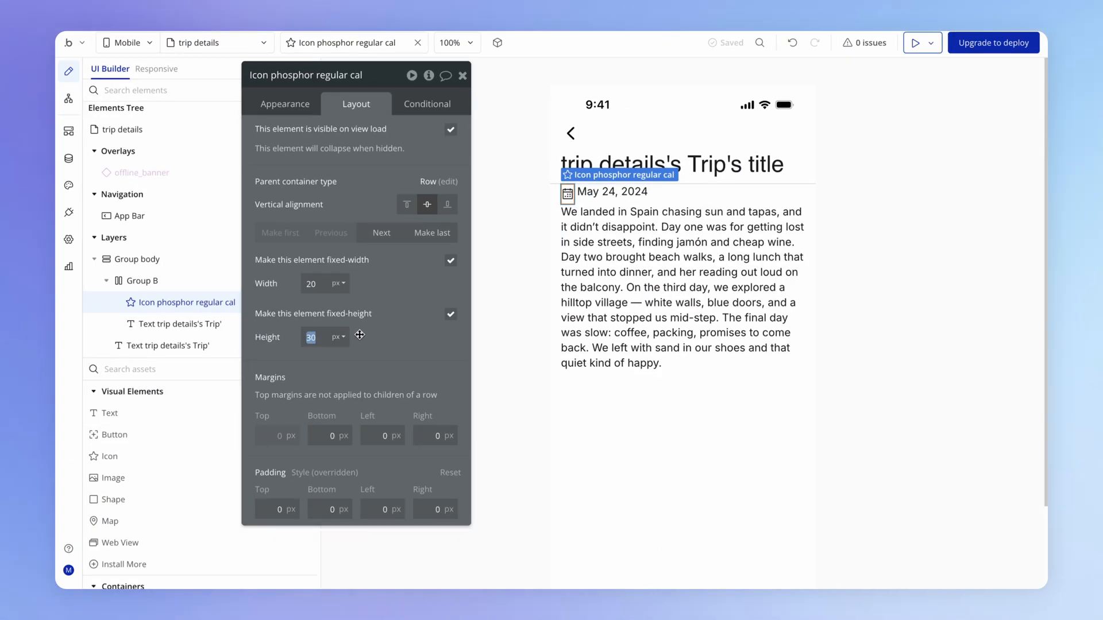
{"action": "type", "text": "24"}
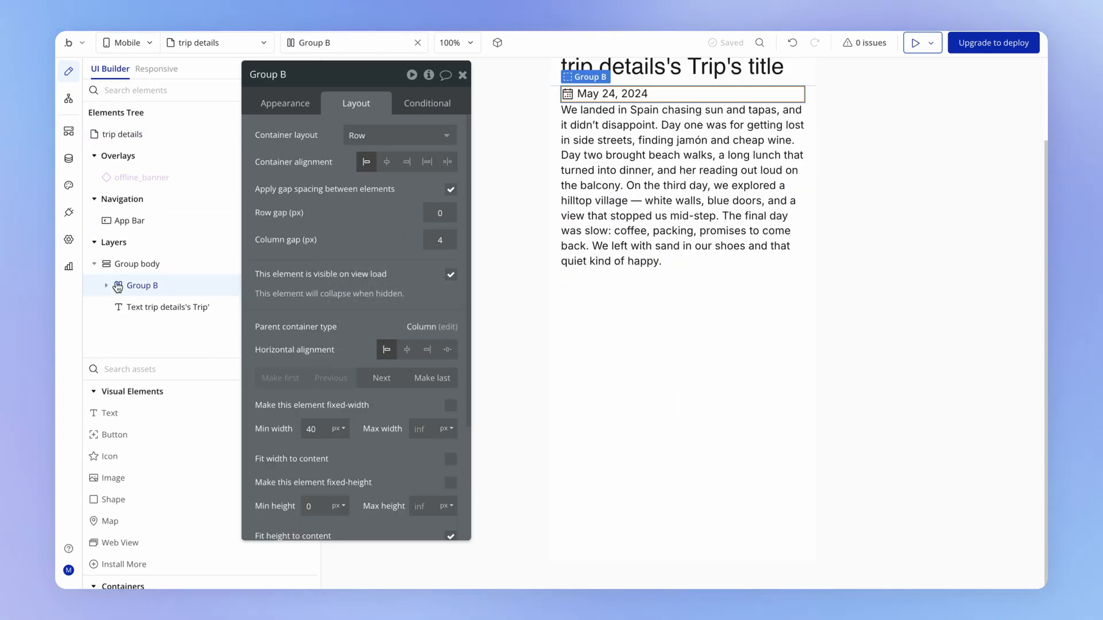
Apply a 16 px row gap to Group body and duplicate Group B into Group C.
{"action": "left_click", "coordinate": [137, 264]}
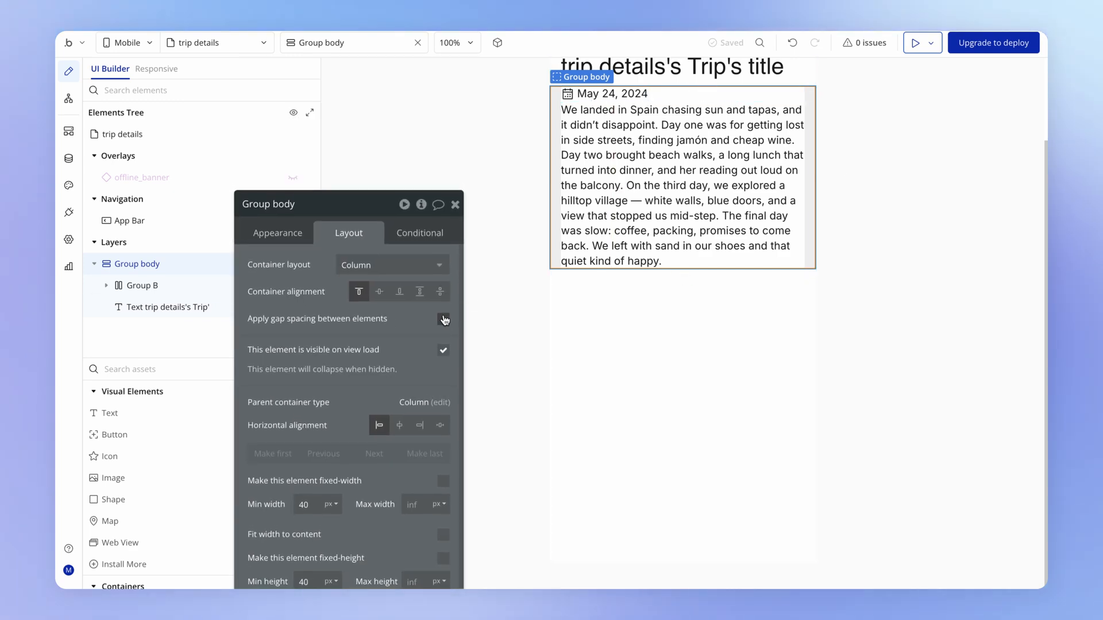
{"action": "left_click", "coordinate": [443, 318]}
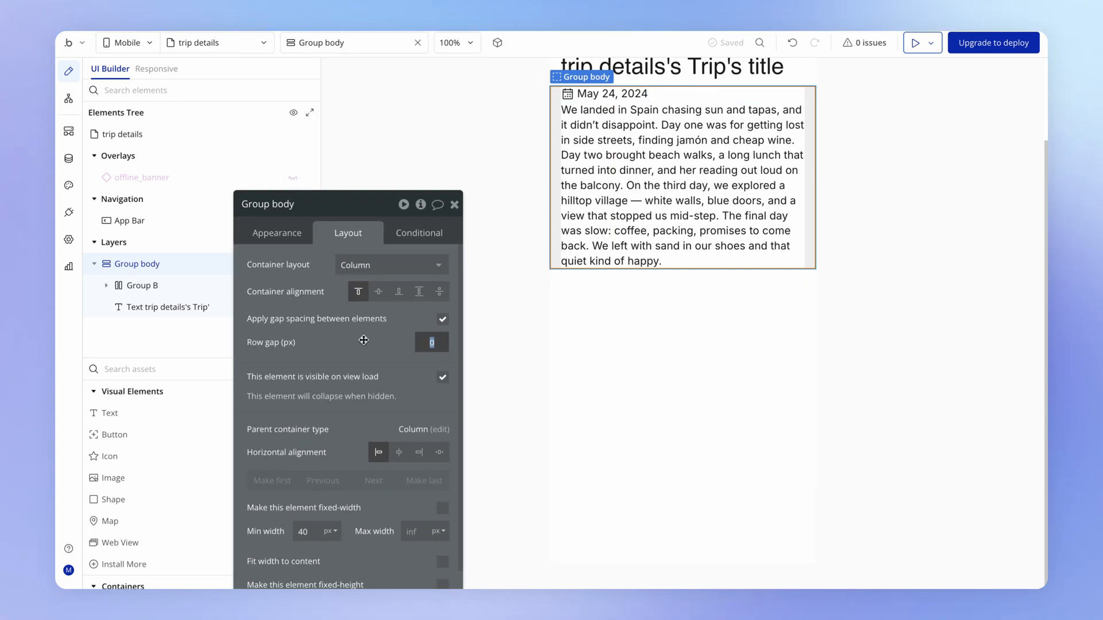
{"action": "type", "text": "8"}
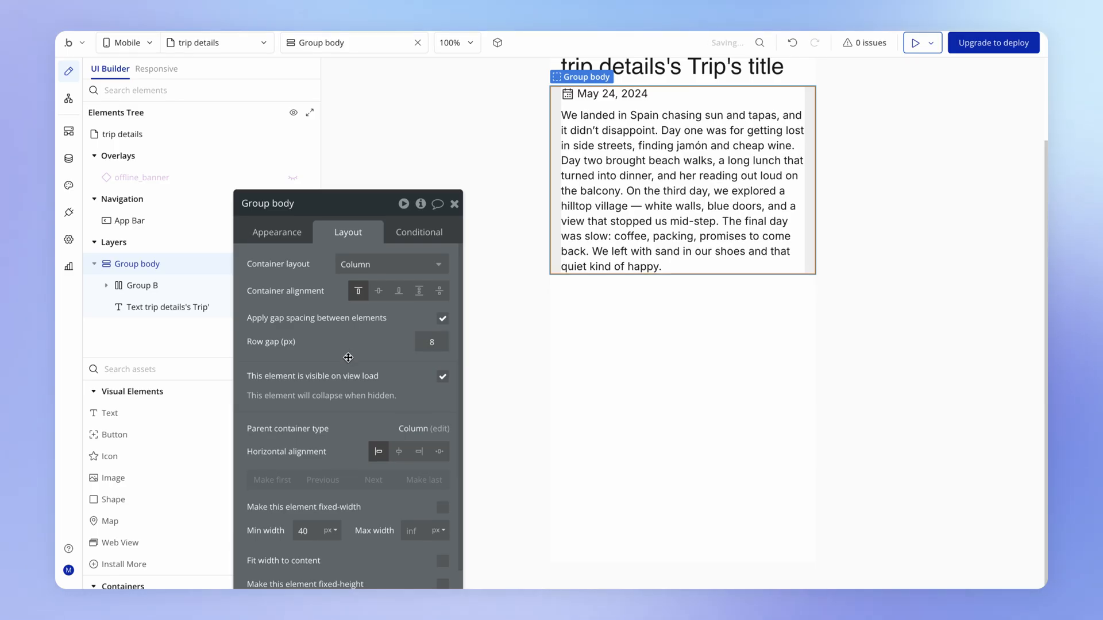
{"action": "left_click", "coordinate": [431, 342]}
{"action": "type", "text": "16"}
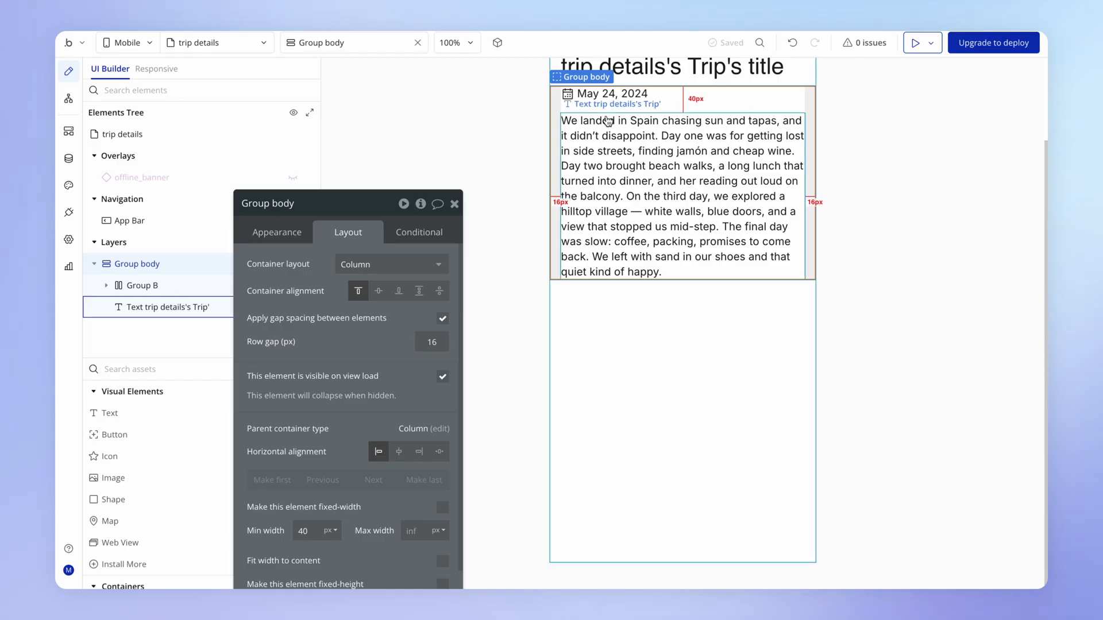
{"action": "left_click", "coordinate": [142, 285]}
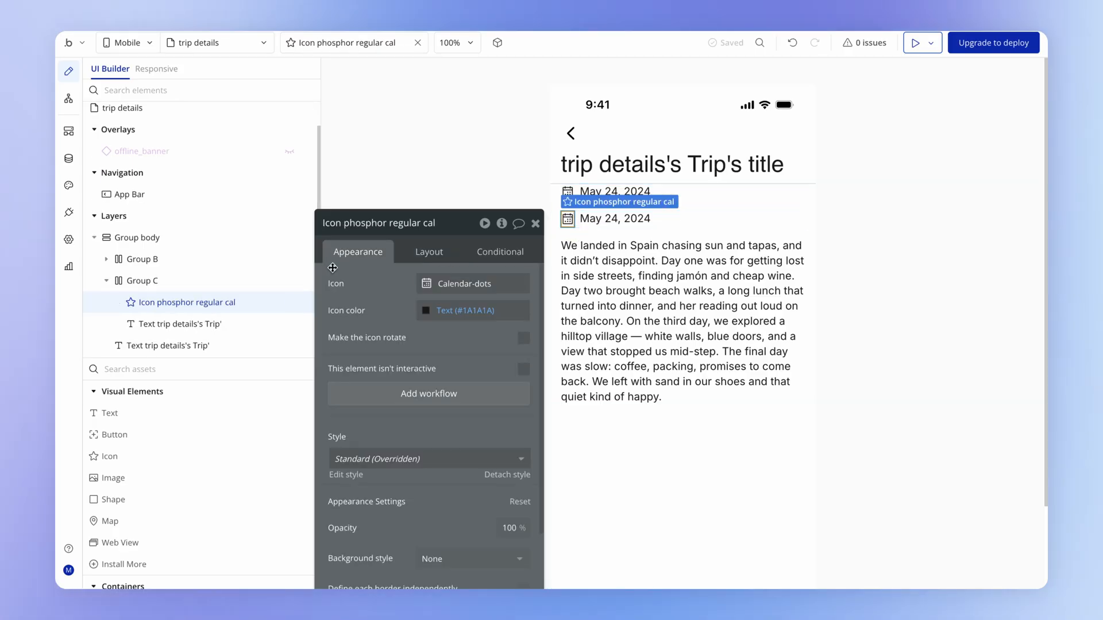
Swap the second row's icon for a coin and draft dollar placeholder text.
{"action": "left_click", "coordinate": [473, 283]}
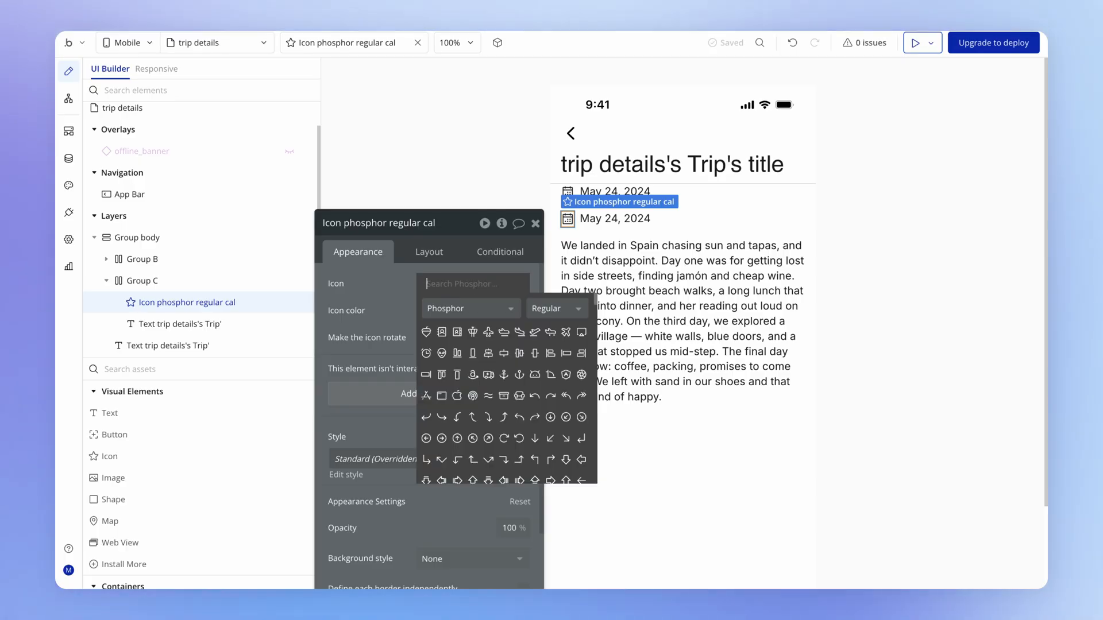
{"action": "type", "text": "coin"}
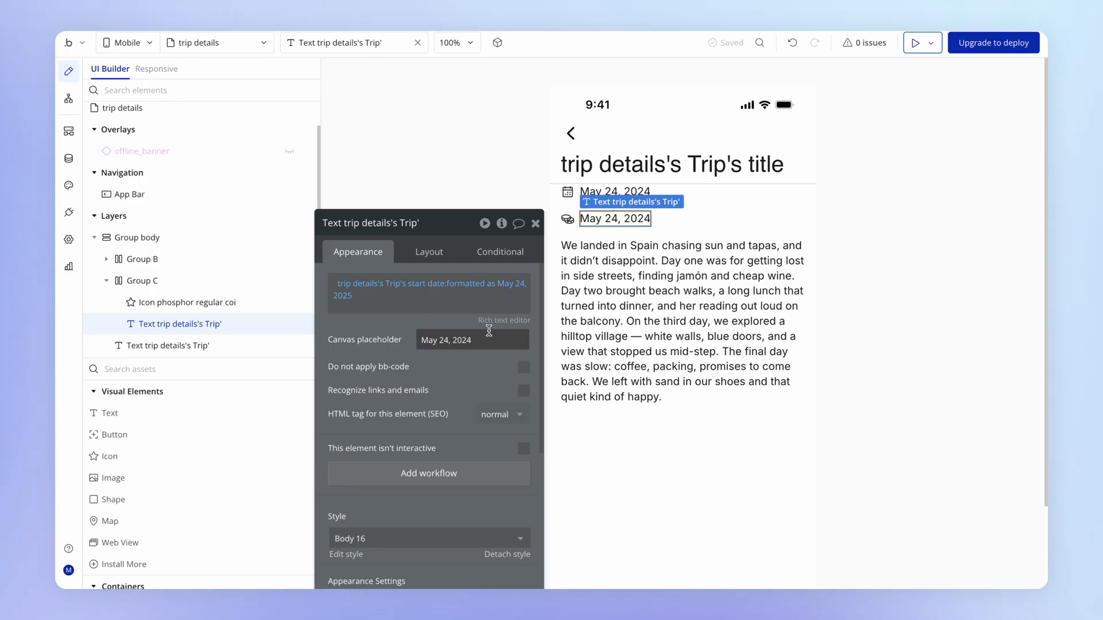
{"action": "type", "text": "$"}
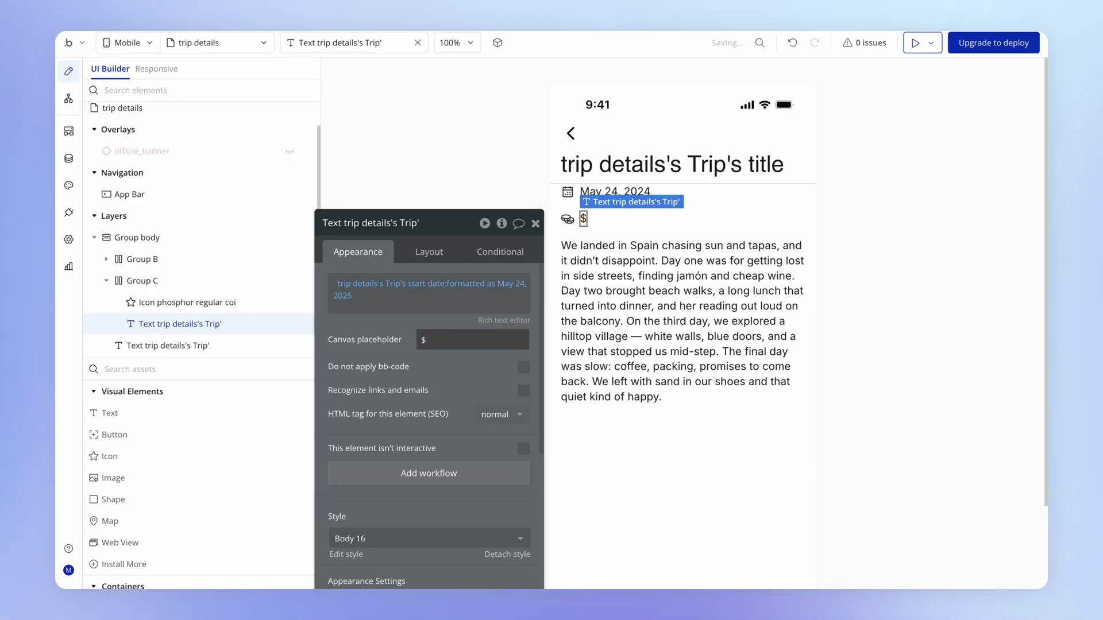
{"action": "type", "text": "50"}
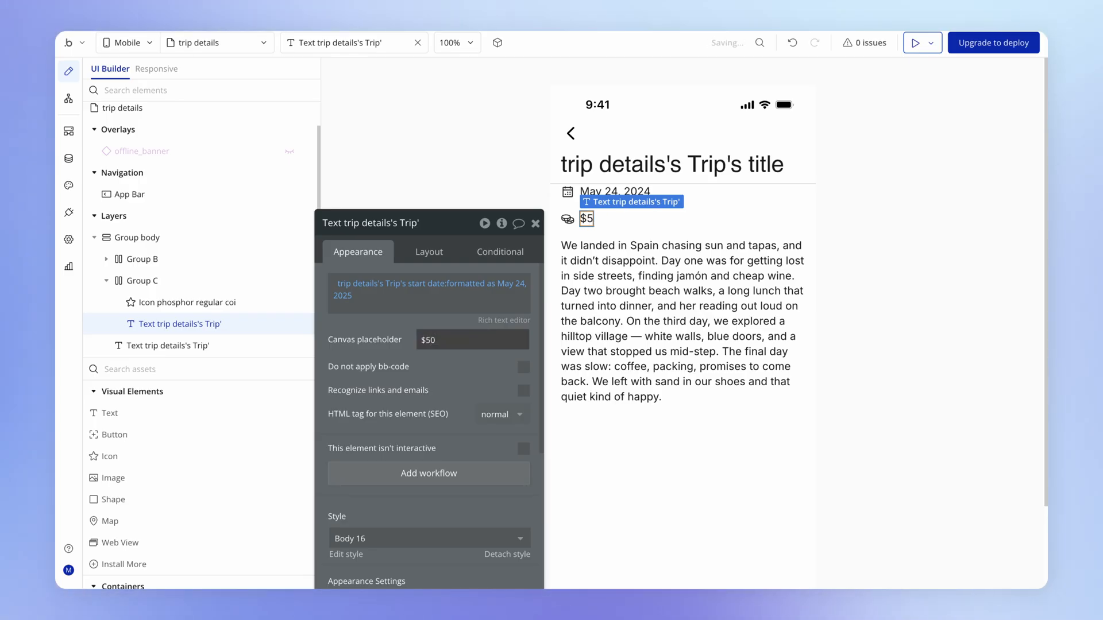
{"action": "type", "text": "500,000"}
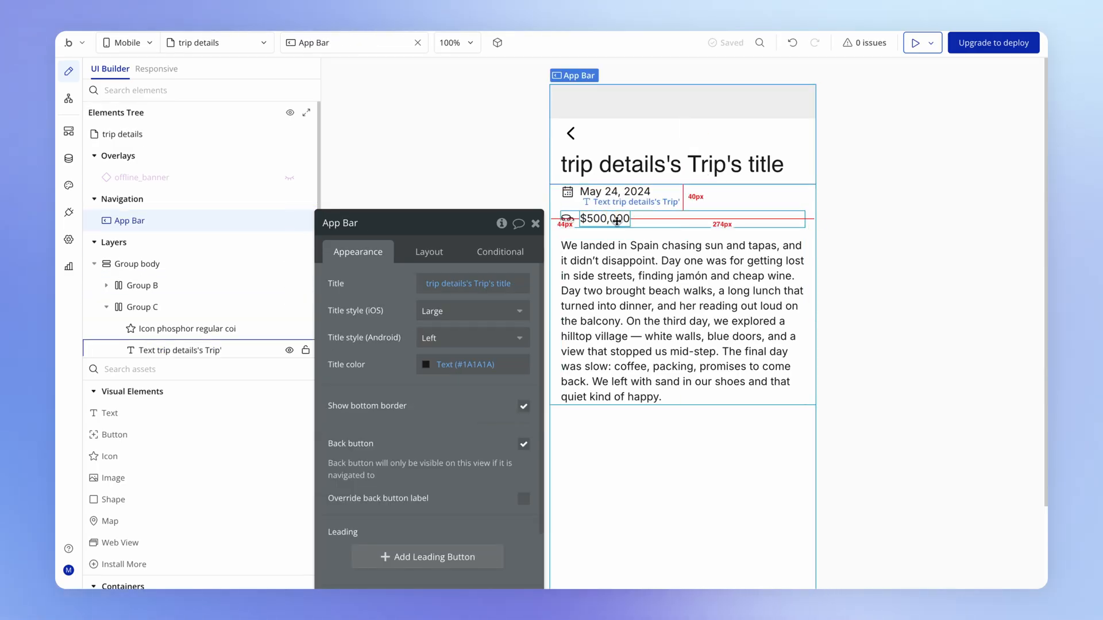
Set the cost text's canvas placeholder to $2,000.
{"action": "left_click", "coordinate": [631, 202]}
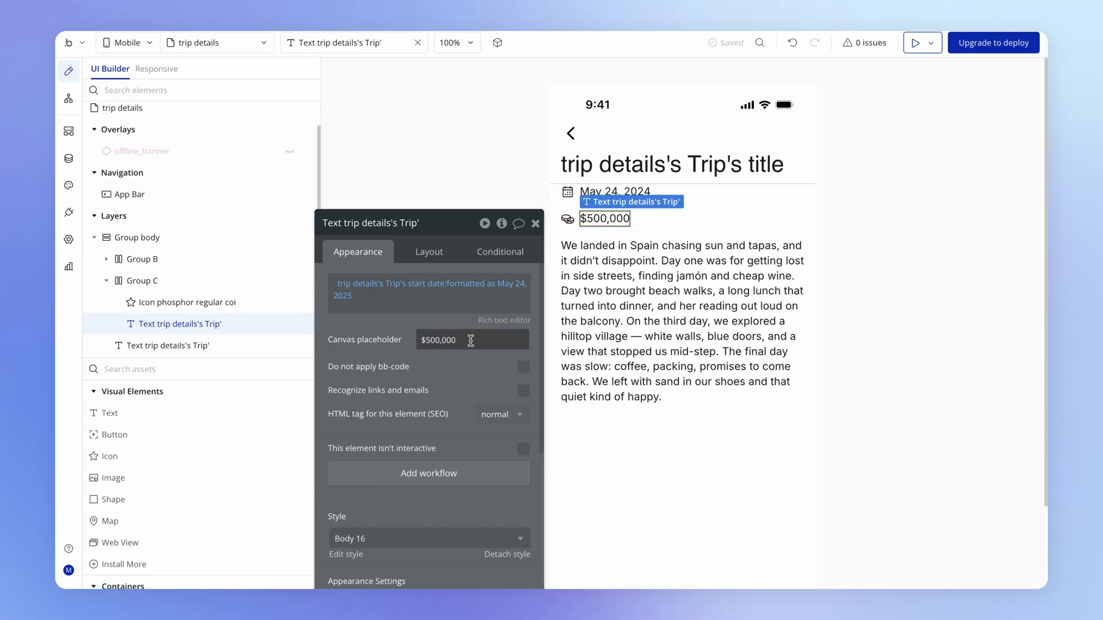
{"action": "double_click", "coordinate": [438, 340]}
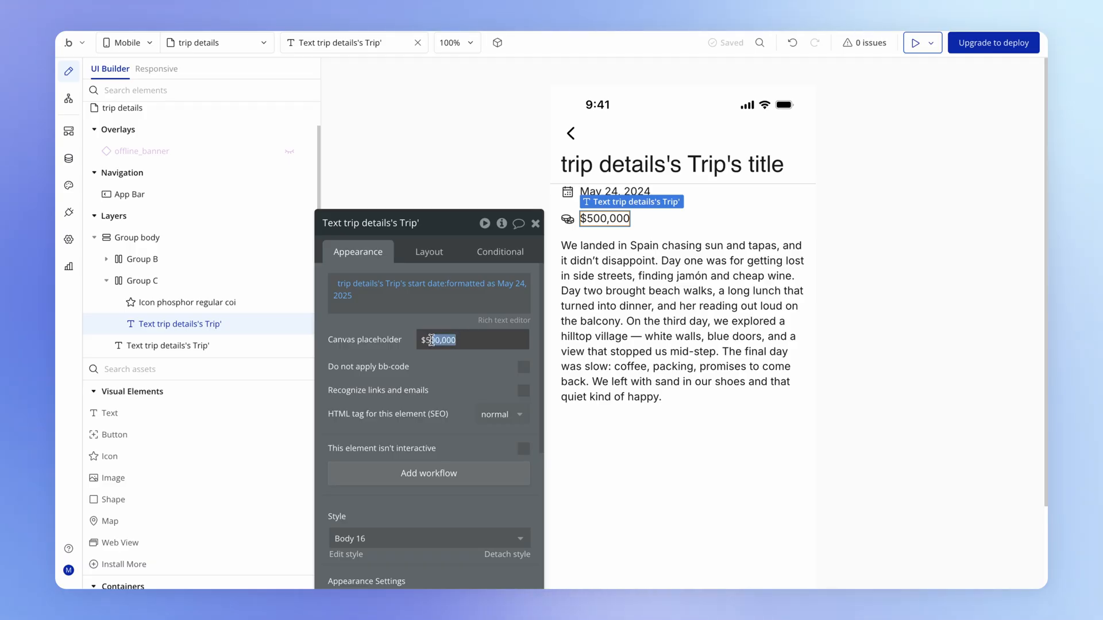
{"action": "key", "text": "Backspace"}
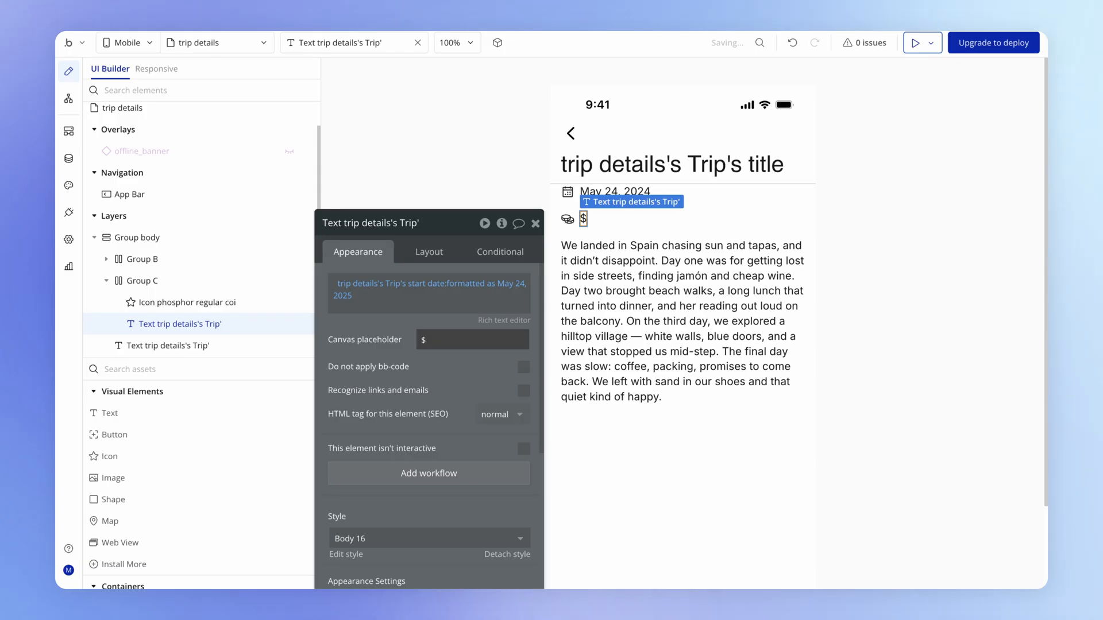
{"action": "type", "text": "20"}
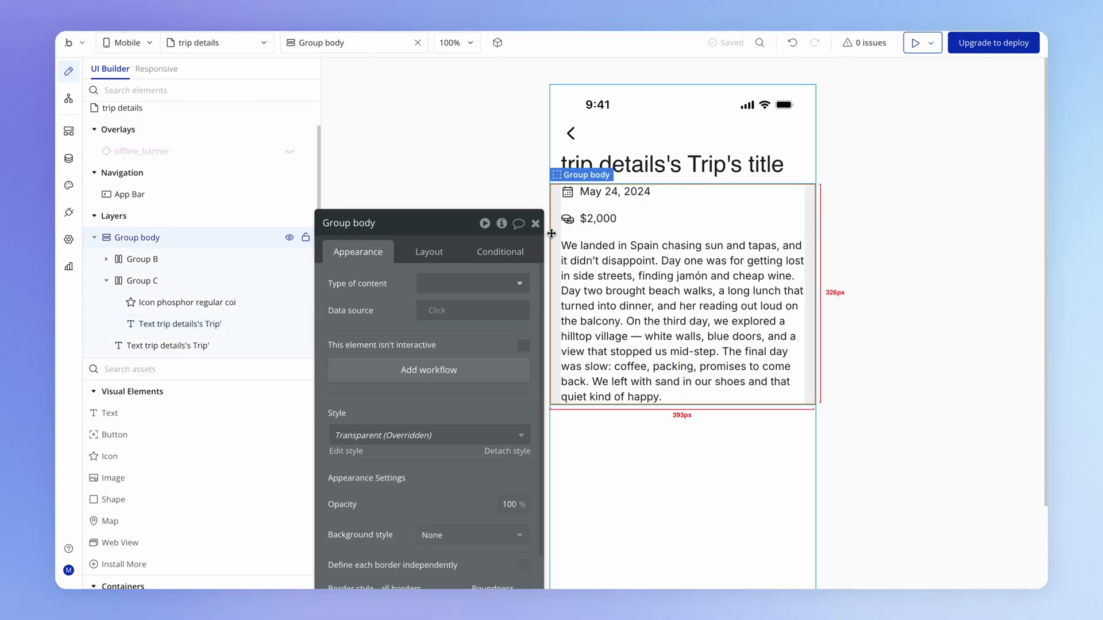
Point the cost text at the trip's cost and add a :formatted as step.
{"action": "left_click", "coordinate": [597, 219]}
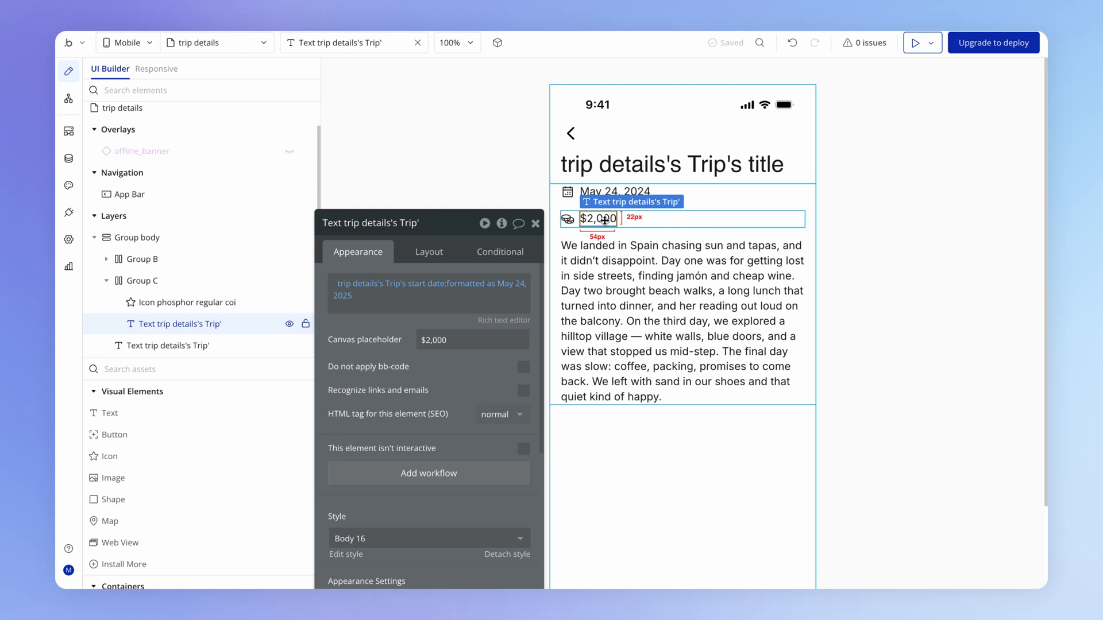
{"action": "left_click", "coordinate": [426, 284]}
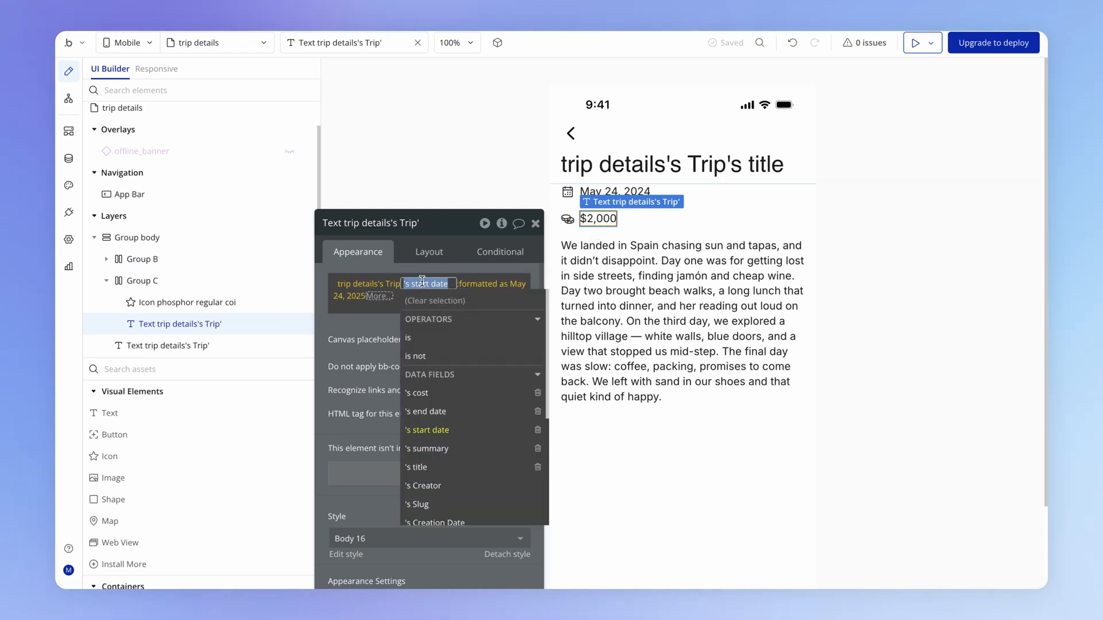
{"action": "mouse_move", "coordinate": [438, 393]}
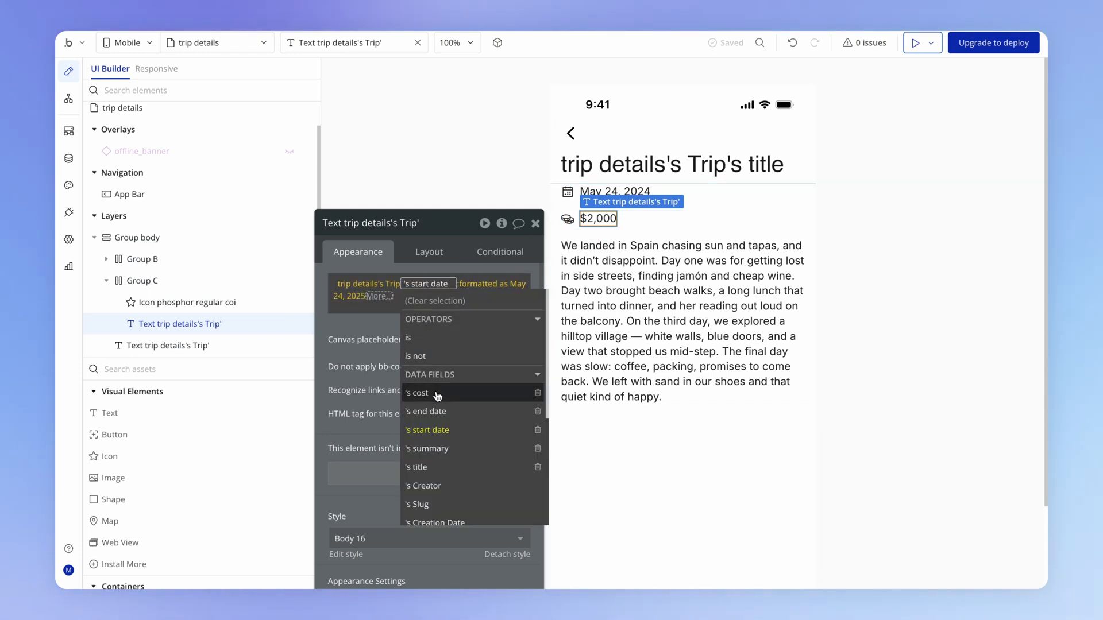
{"action": "left_click", "coordinate": [417, 393]}
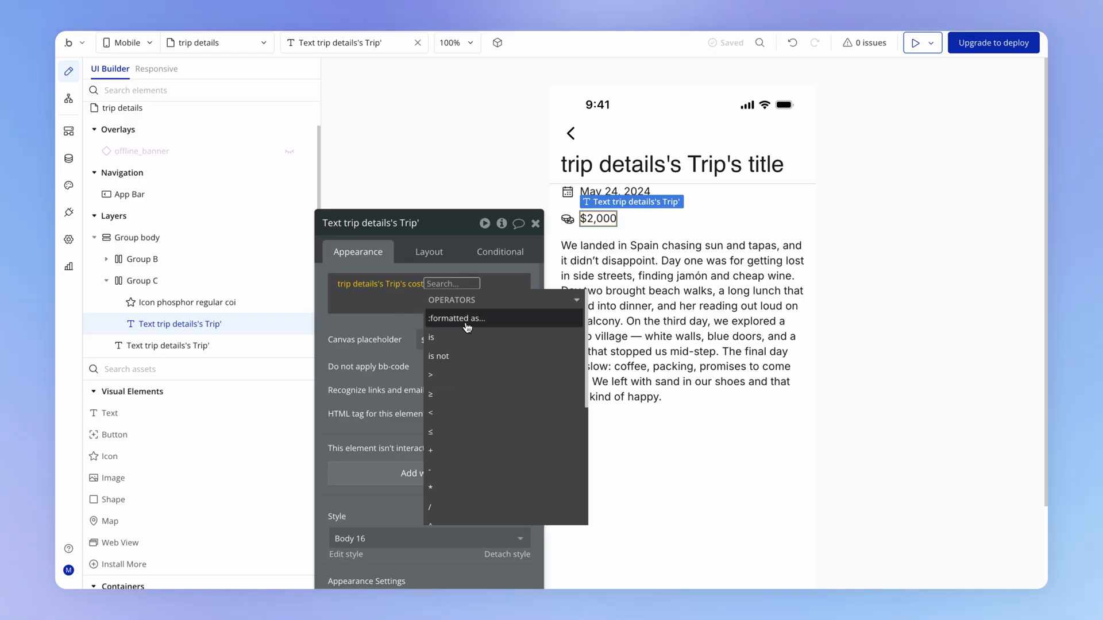
{"action": "left_click", "coordinate": [457, 318]}
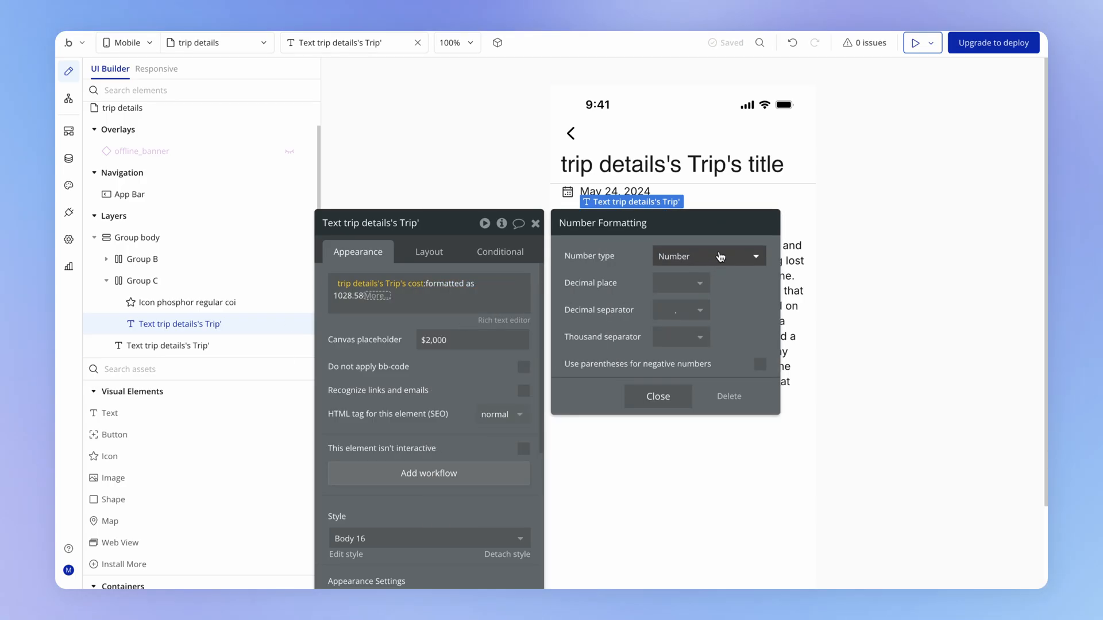
Format the cost as Currency with comma thousand separators and the $ symbol.
{"action": "left_click", "coordinate": [708, 256]}
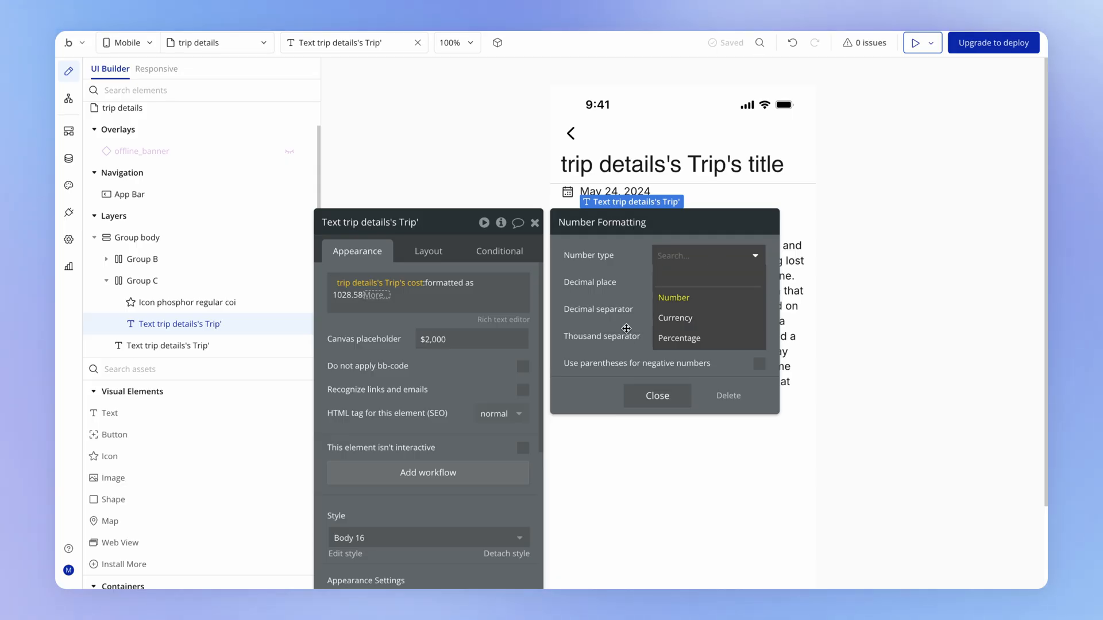
{"action": "left_click", "coordinate": [675, 317]}
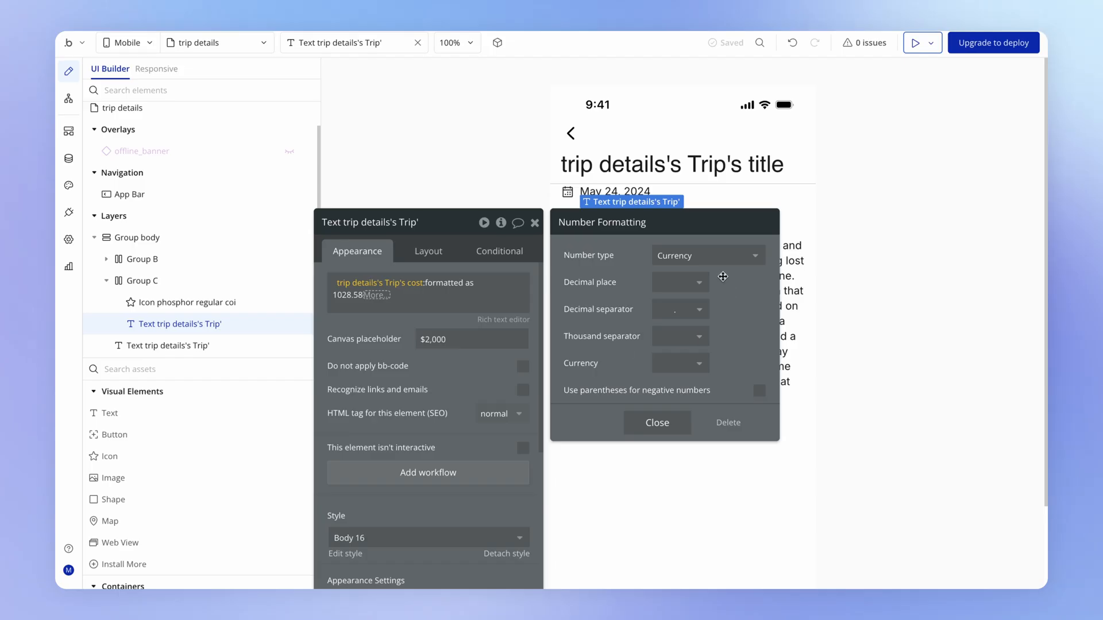
{"action": "left_click", "coordinate": [680, 337]}
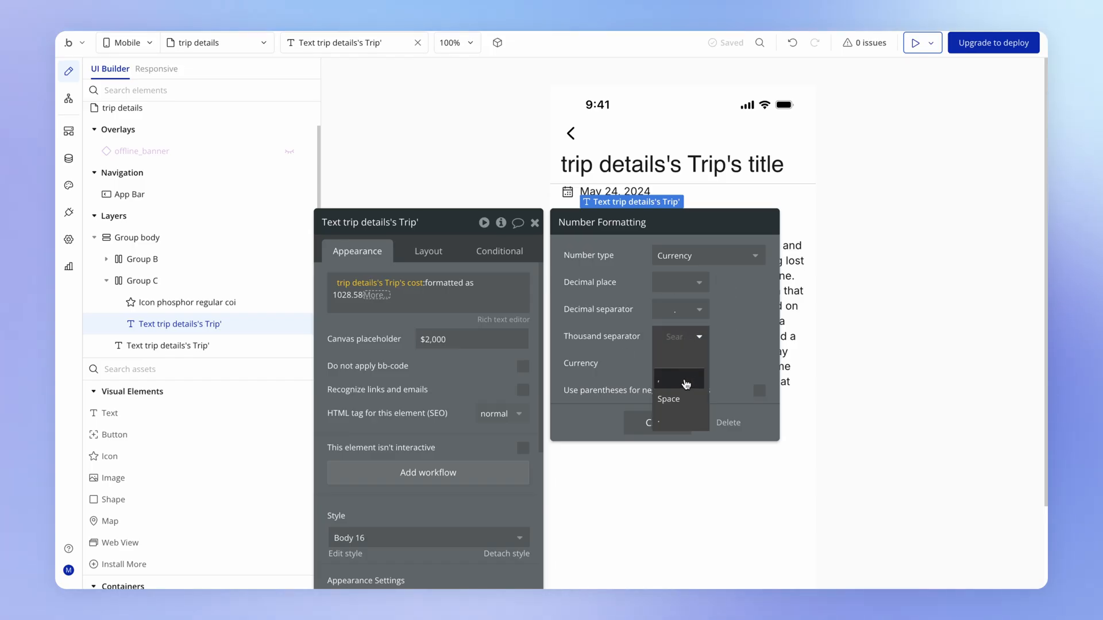
{"action": "left_click", "coordinate": [679, 379]}
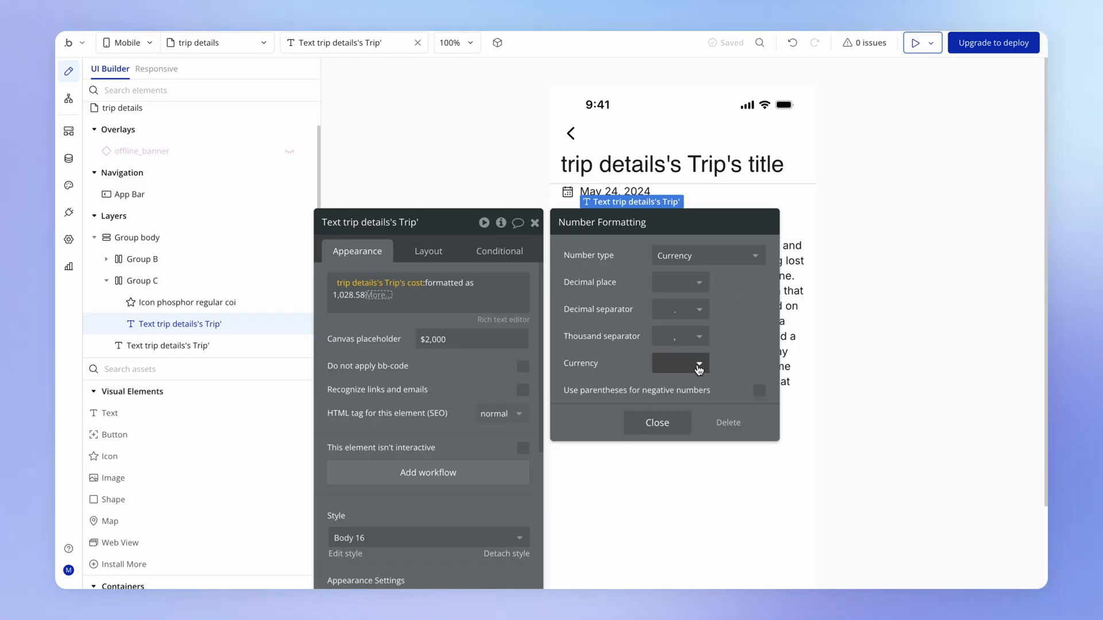
{"action": "left_click", "coordinate": [699, 364]}
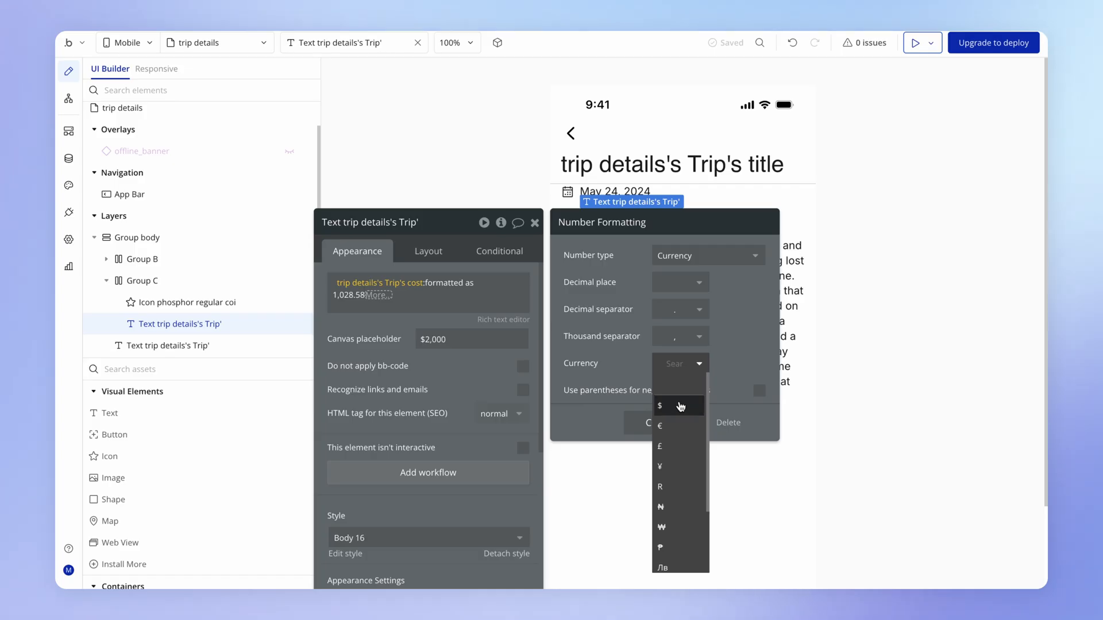
{"action": "left_click", "coordinate": [659, 406]}
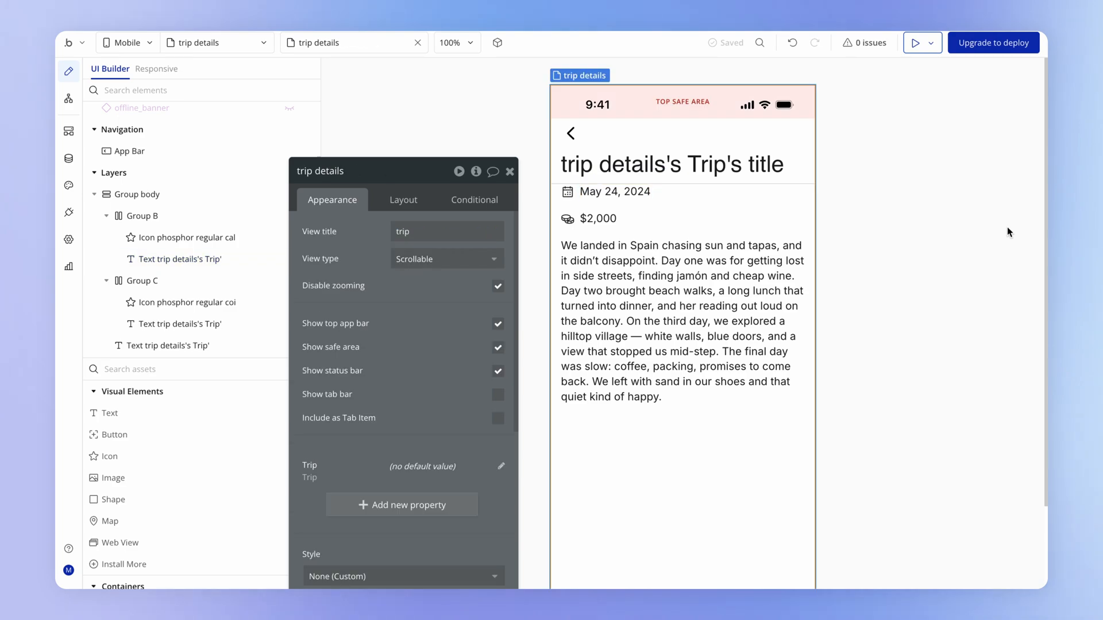
{"action": "mouse_move", "coordinate": [950, 253]}
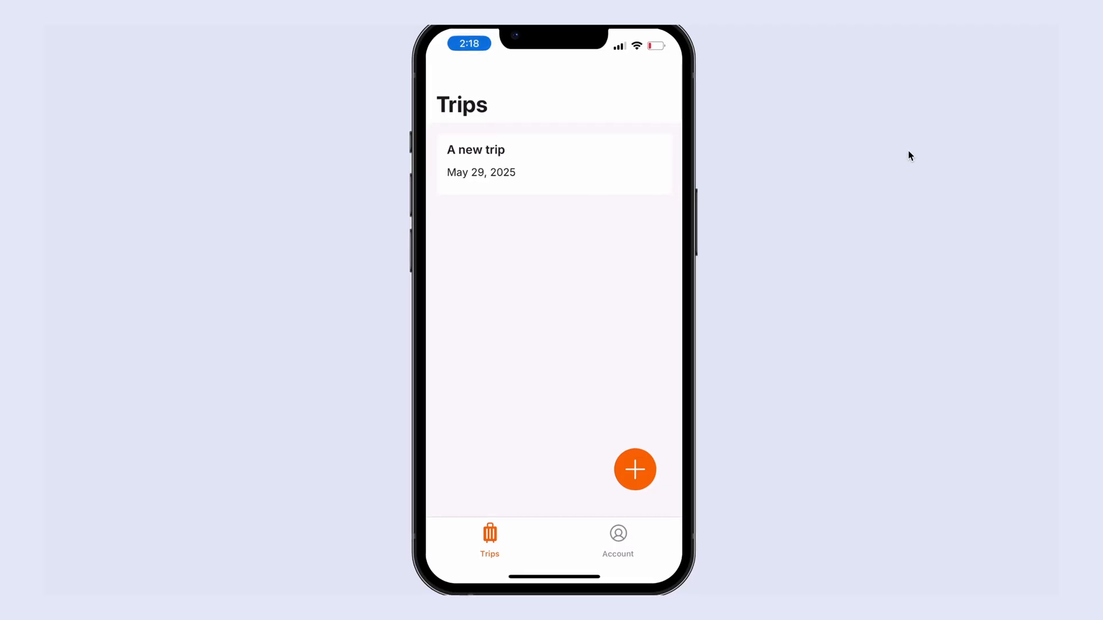
{"action": "left_click", "coordinate": [553, 163]}
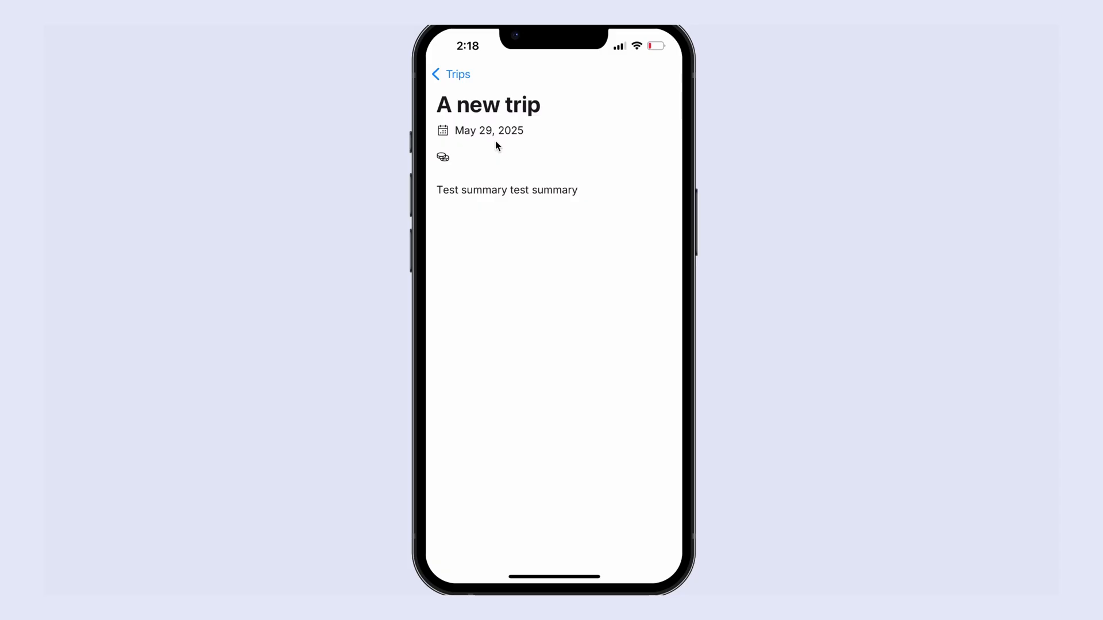
{"action": "left_click", "coordinate": [450, 74]}
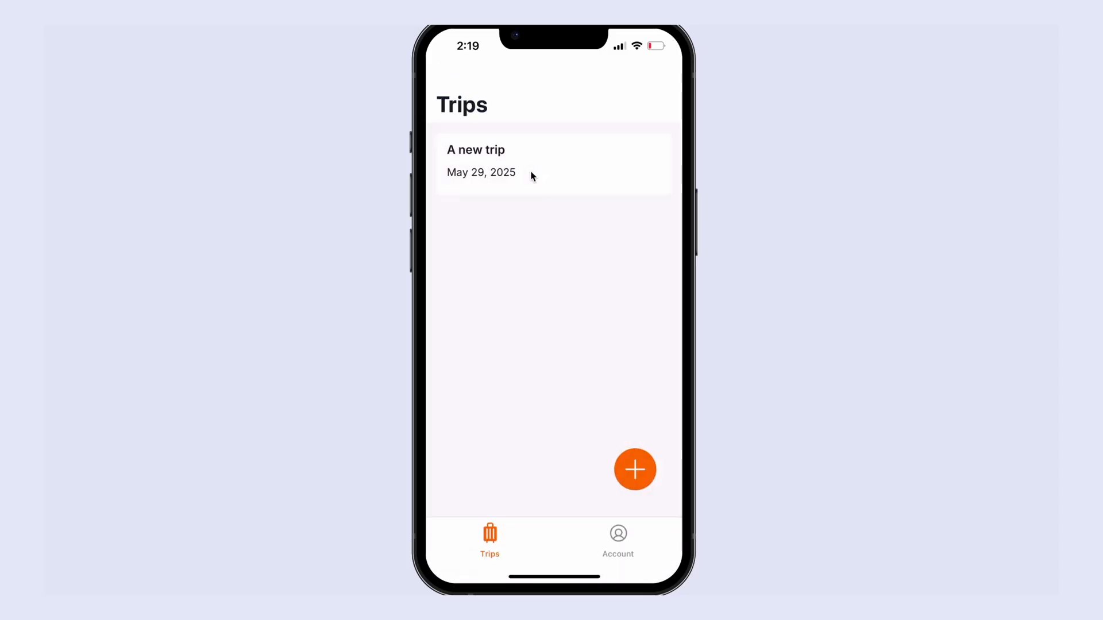
{"action": "left_click", "coordinate": [634, 470]}
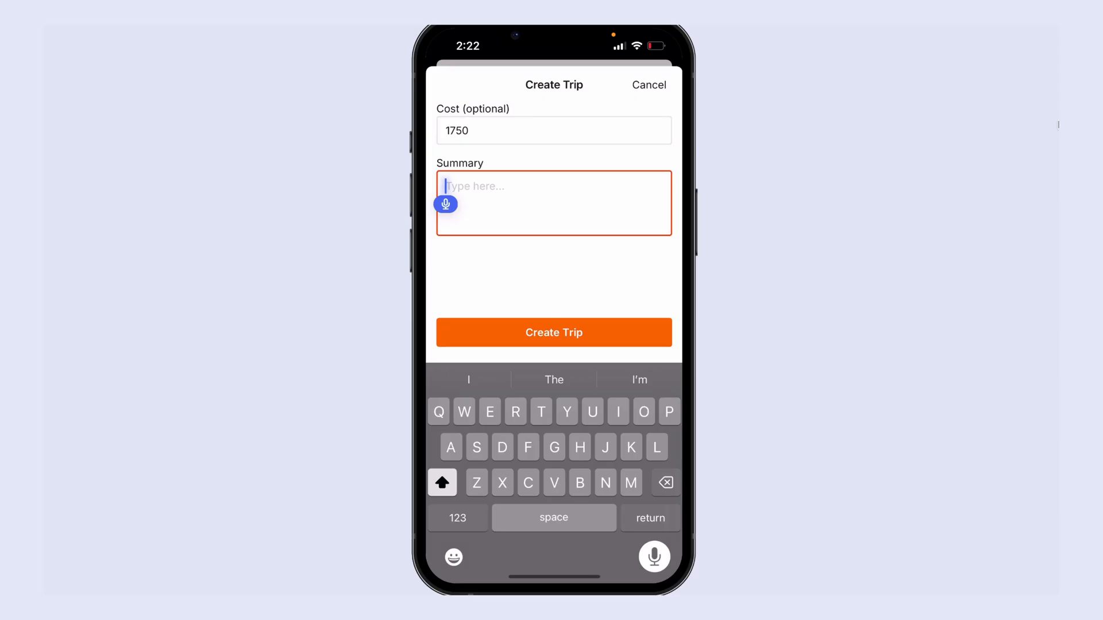
Write the Madrid family trip summary, including Alice's sunburn on day one.
{"action": "type", "text": "Had four wonderful days in and"}
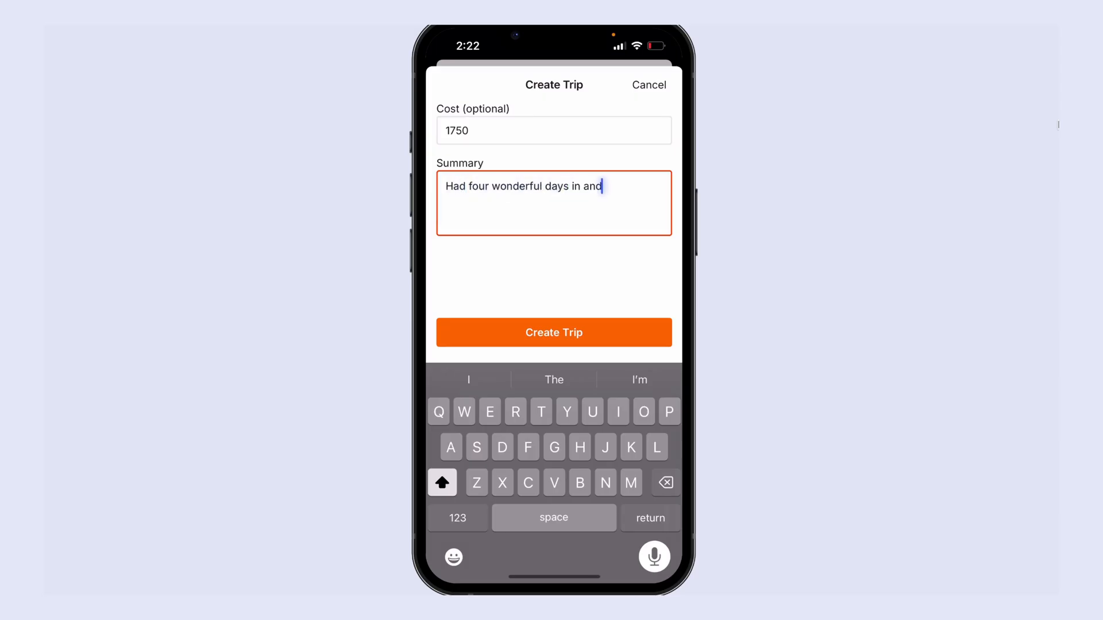
{"action": "type", "text": "around Madrid with the family"}
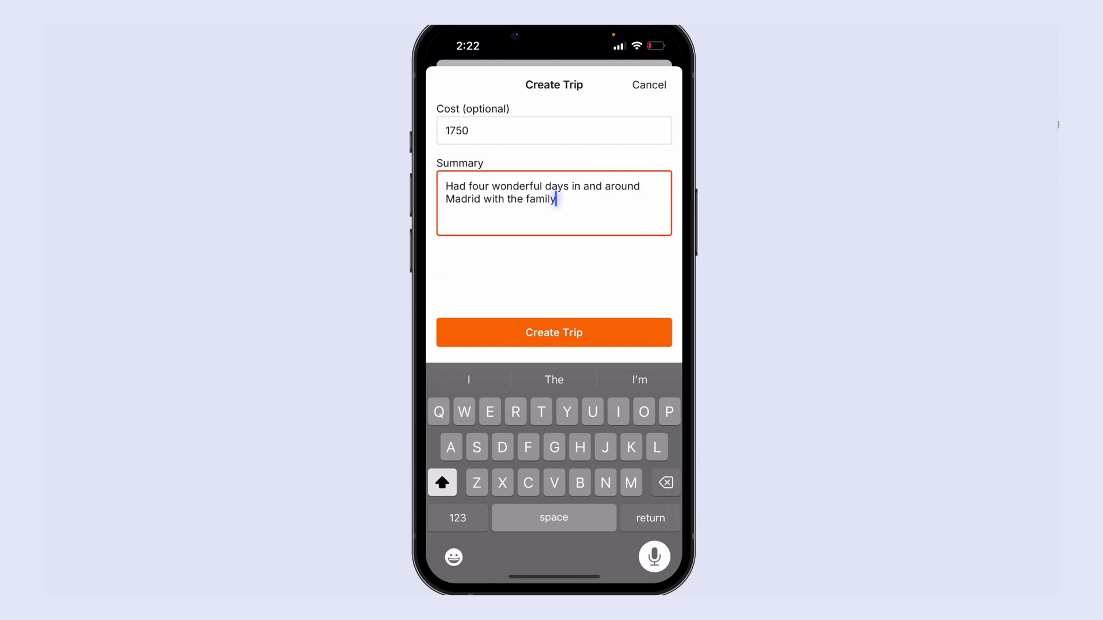
{"action": "type", "text": "Alice got very badly burnt on"}
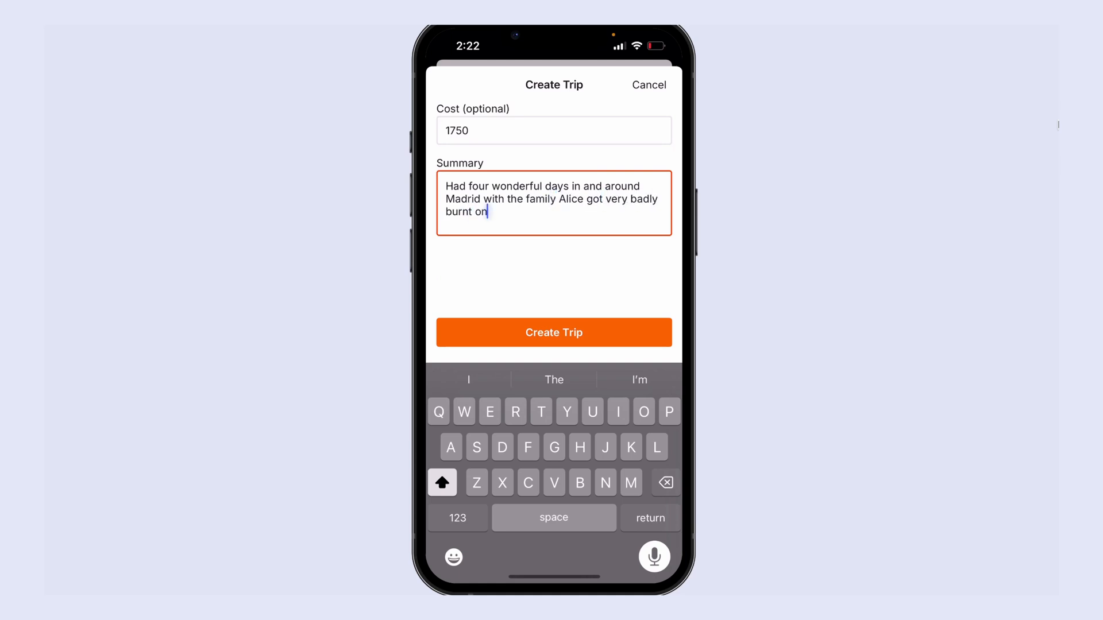
{"action": "type", "text": "day one and so she was quite miserable for the majority of the holiday but got a lot"}
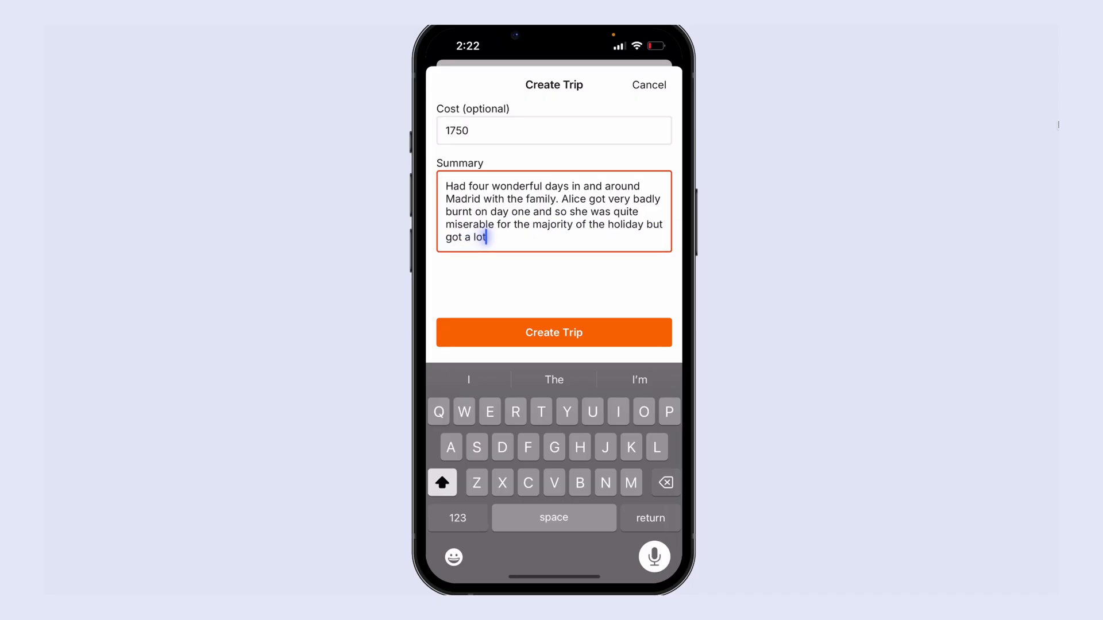
{"action": "type", "text": "happier in the evenings after a few cervezas."}
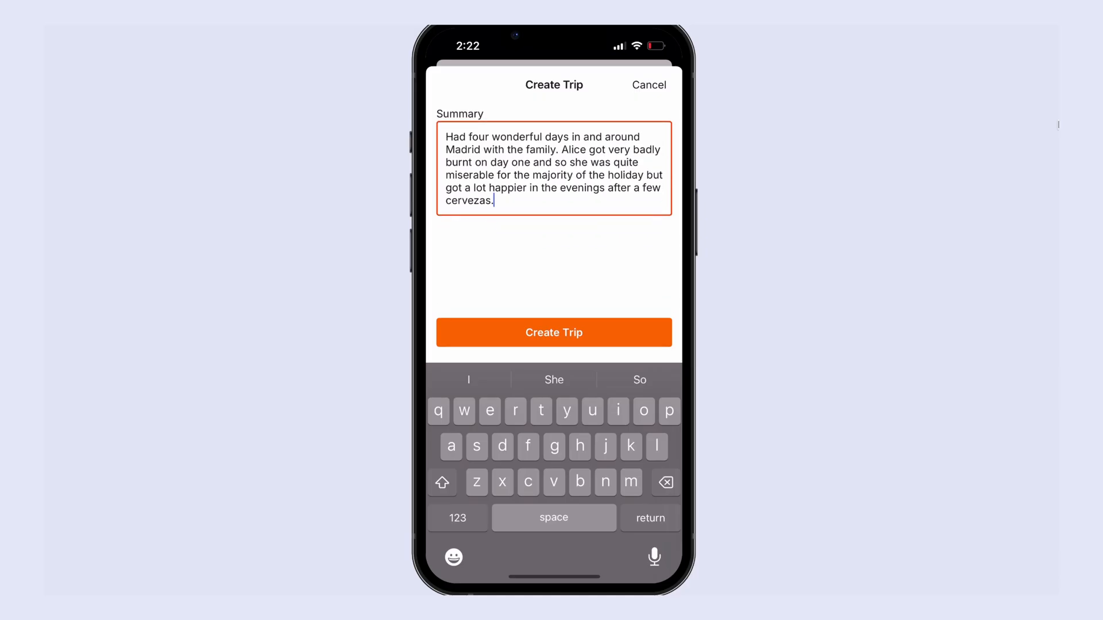
Create the trip and view the Family trip to Spain details showing $1,750.
{"action": "left_click", "coordinate": [554, 332]}
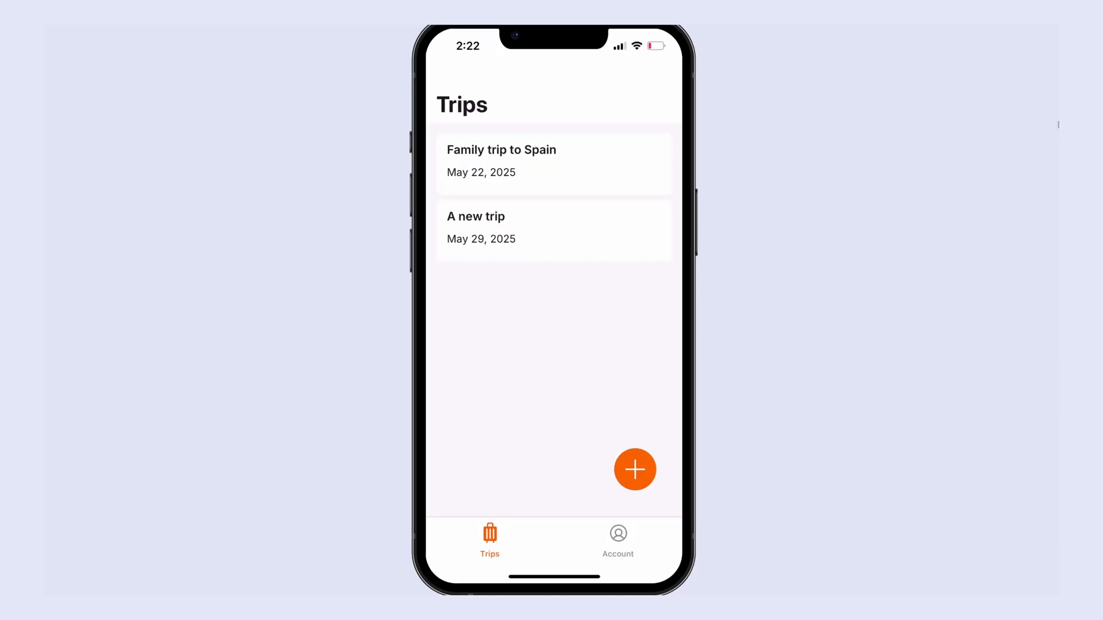
{"action": "left_click", "coordinate": [553, 163]}
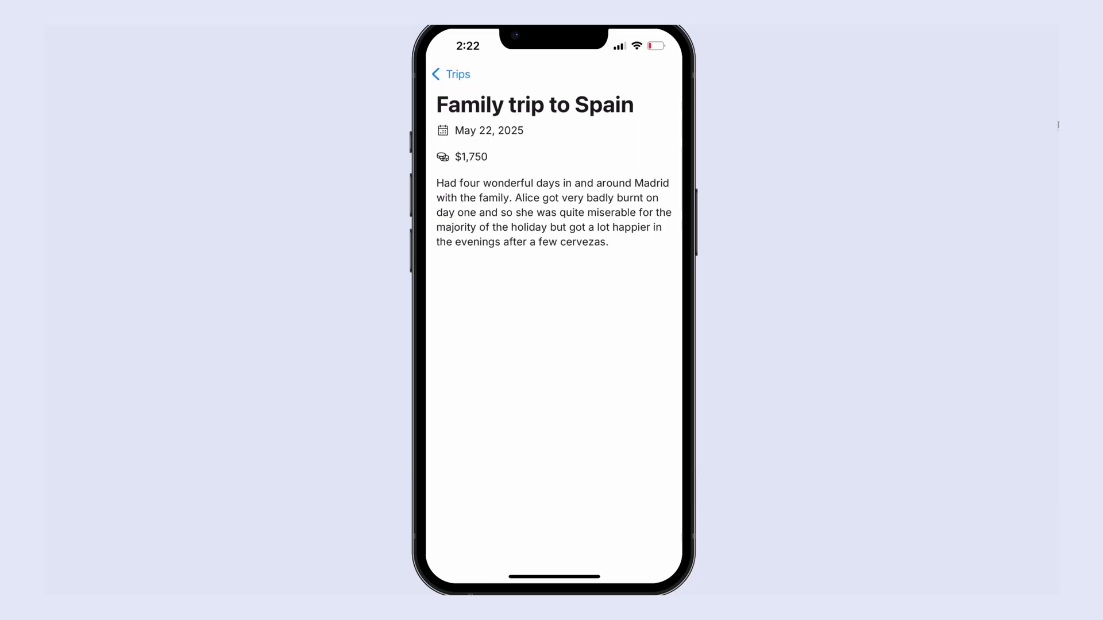